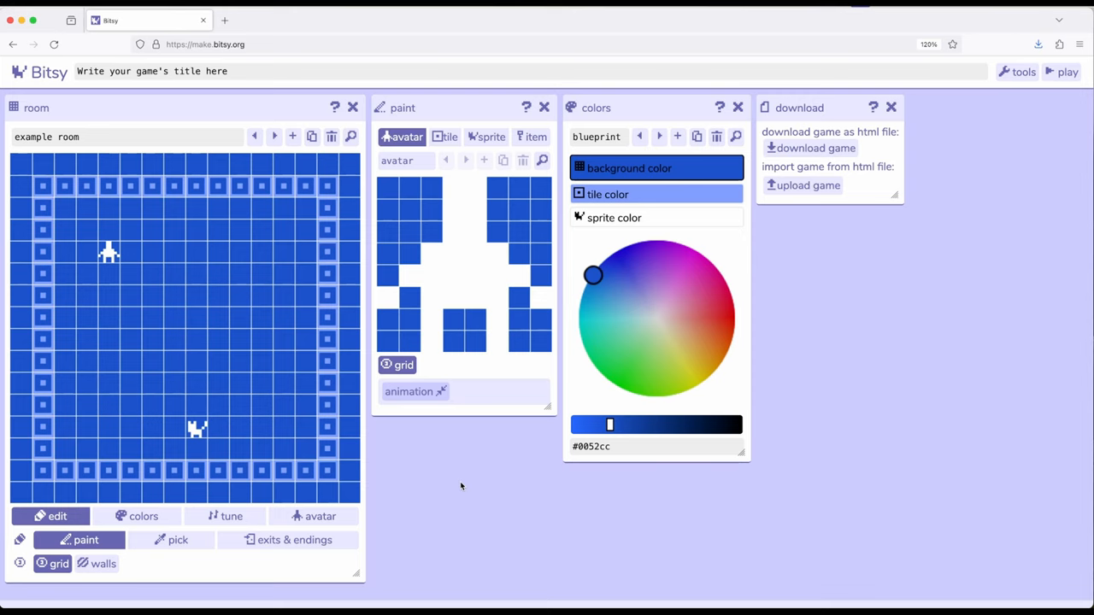
{"action": "mouse_move", "coordinate": [481, 118]}
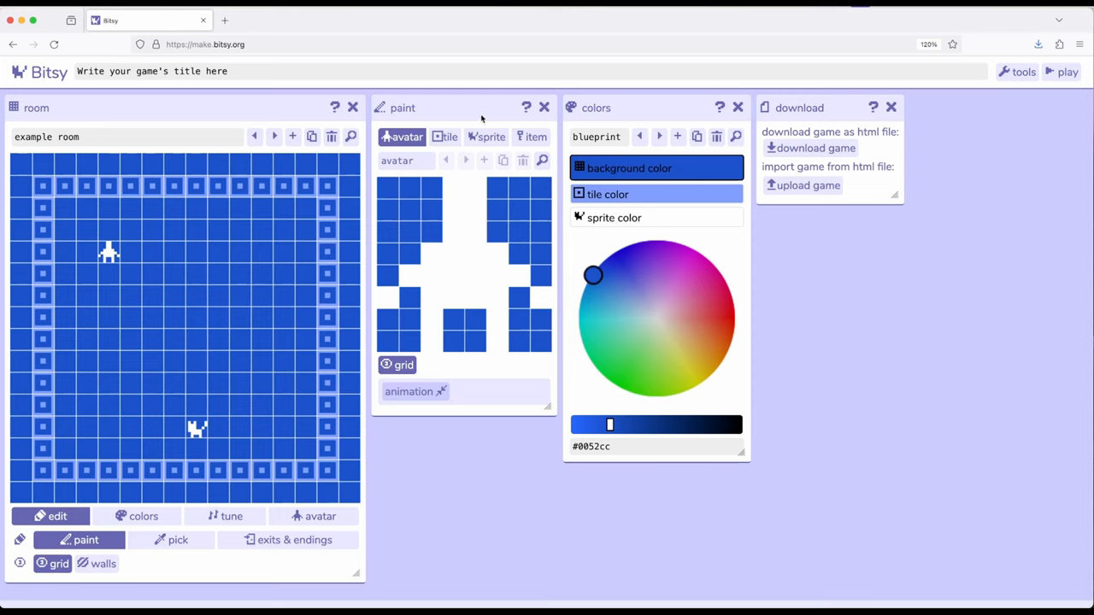
{"action": "mouse_move", "coordinate": [484, 143]}
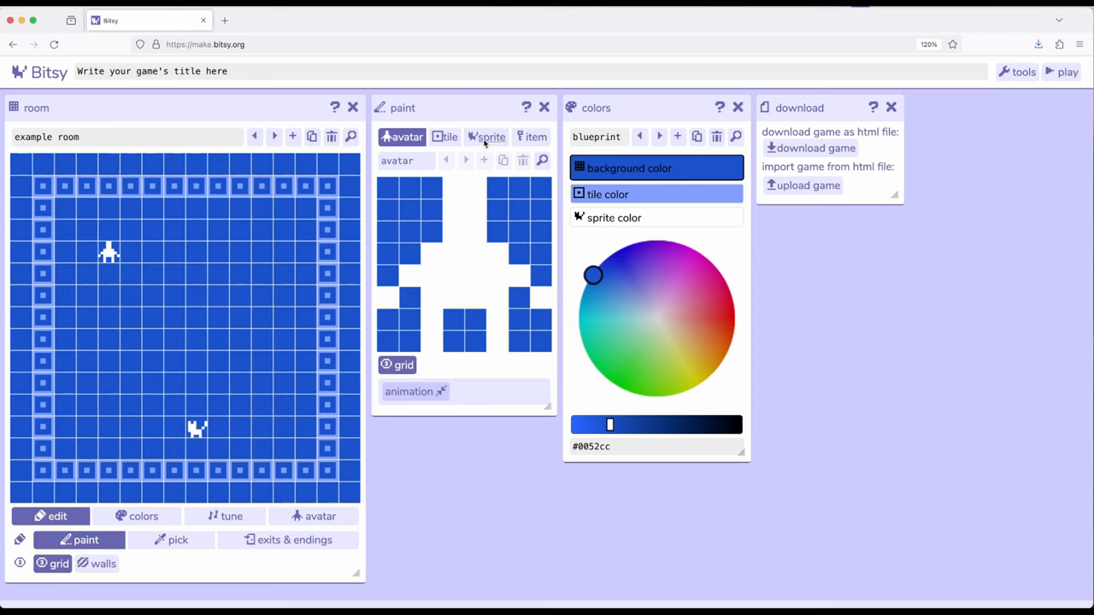
Switch the paint panel to sprites to show the cat and its 'I'm a cat' dialog
{"action": "left_click", "coordinate": [487, 137]}
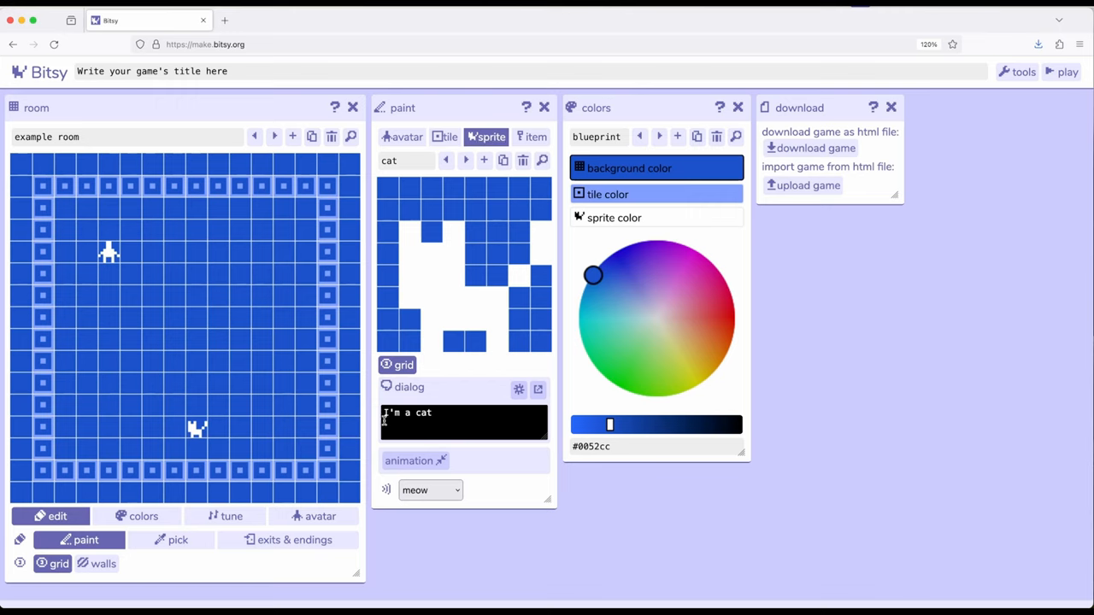
{"action": "mouse_move", "coordinate": [450, 330]}
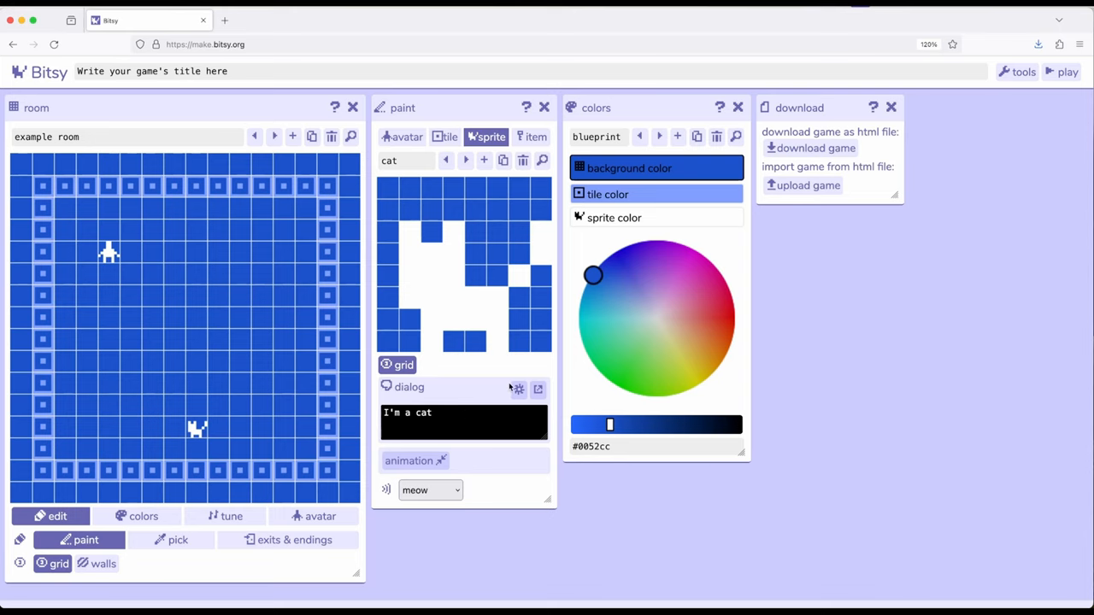
In the dialog editor, append two '...' dialog blocks after 'I'm a cat'
{"action": "left_click", "coordinate": [537, 390]}
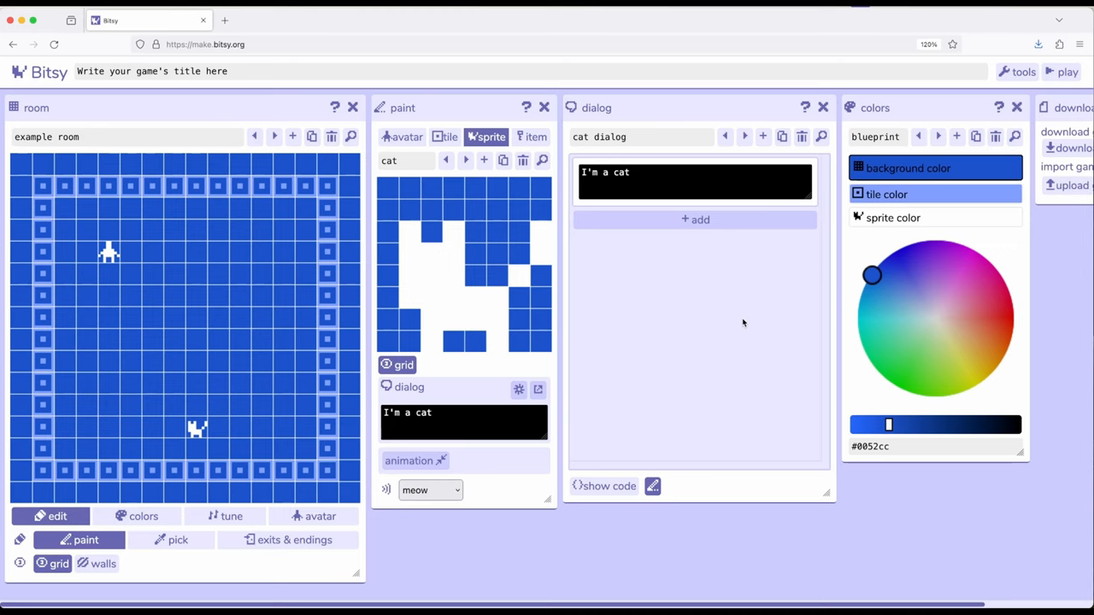
{"action": "mouse_move", "coordinate": [707, 285]}
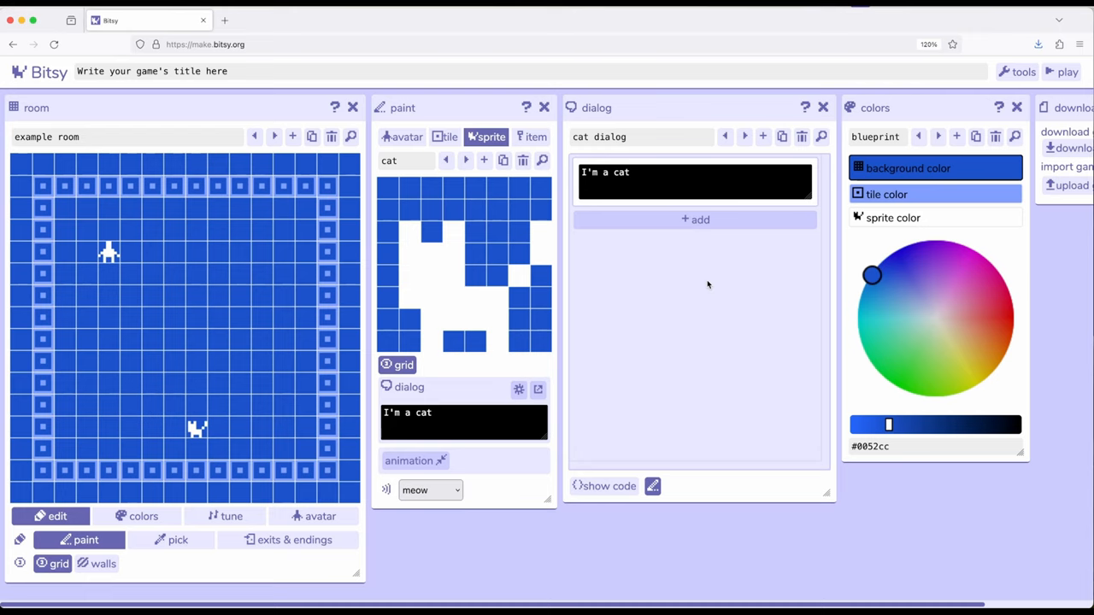
{"action": "left_click", "coordinate": [694, 220]}
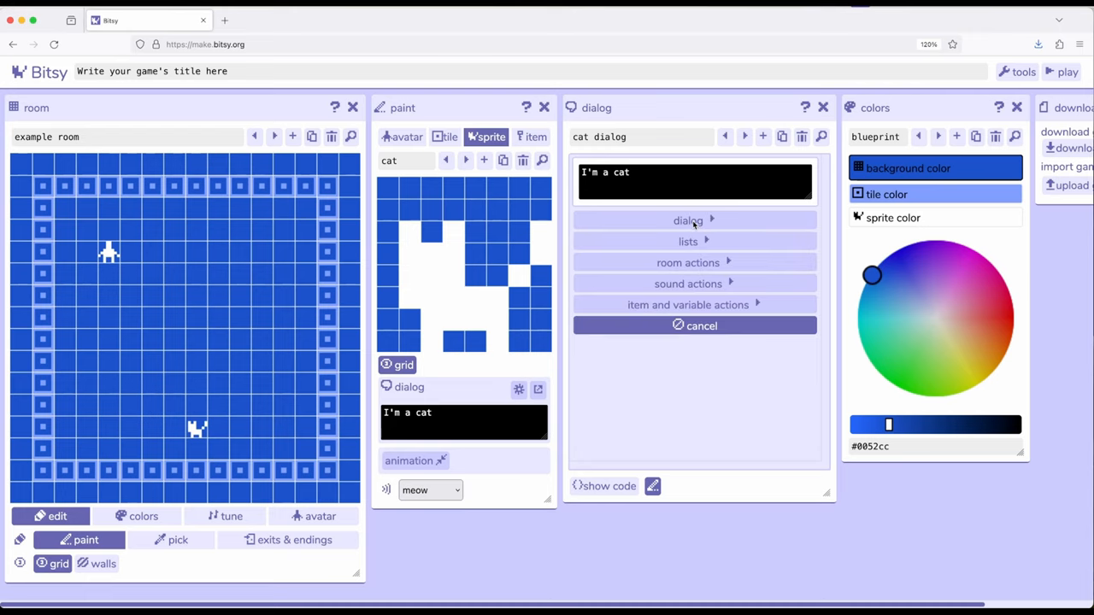
{"action": "mouse_move", "coordinate": [694, 198]}
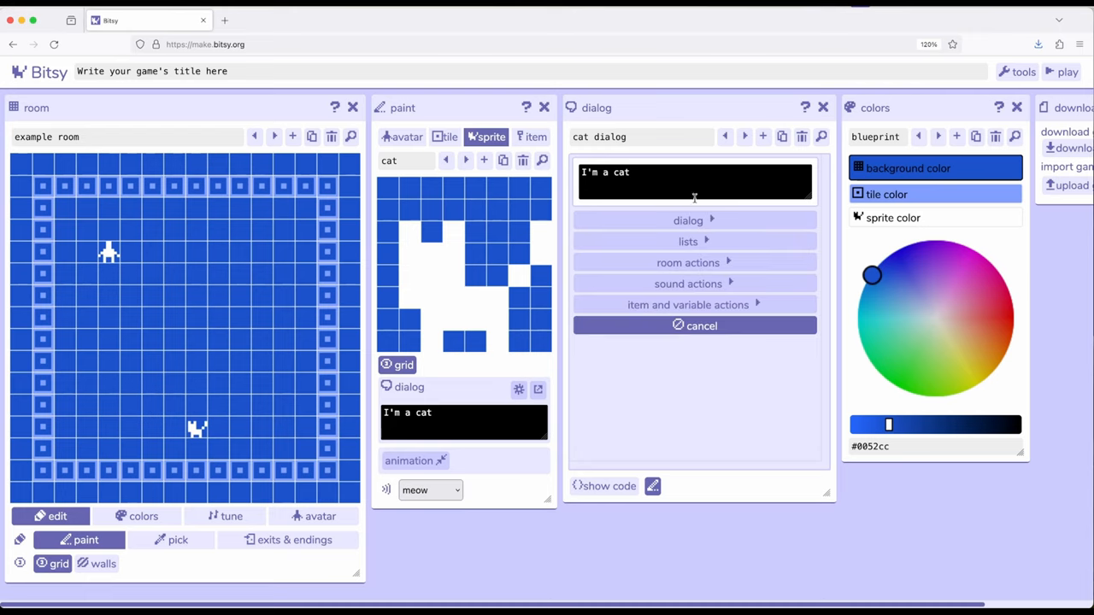
{"action": "left_click", "coordinate": [688, 221]}
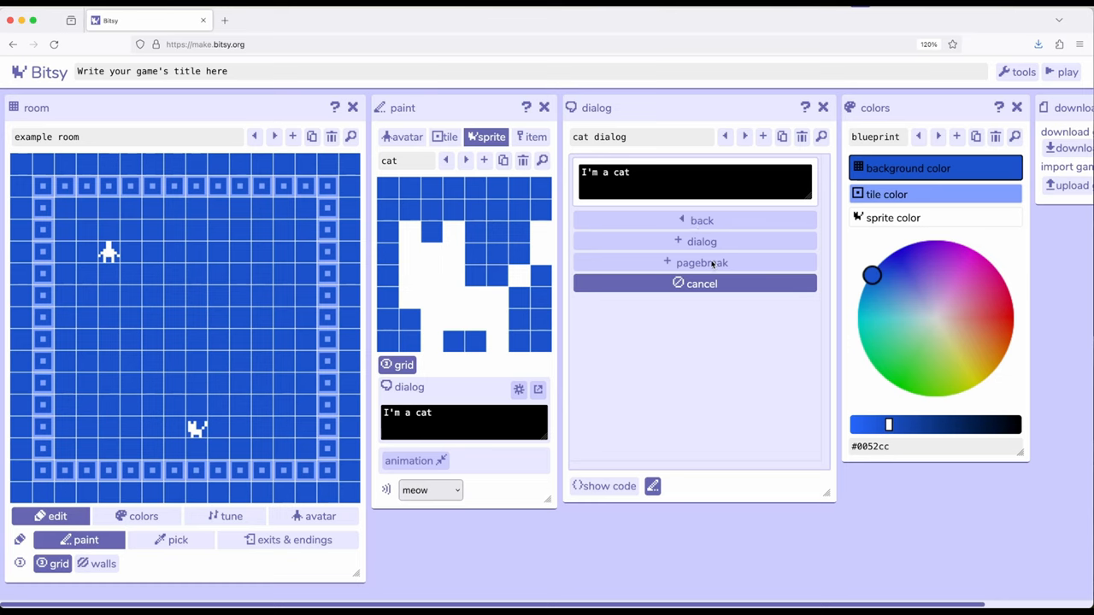
{"action": "mouse_move", "coordinate": [707, 250]}
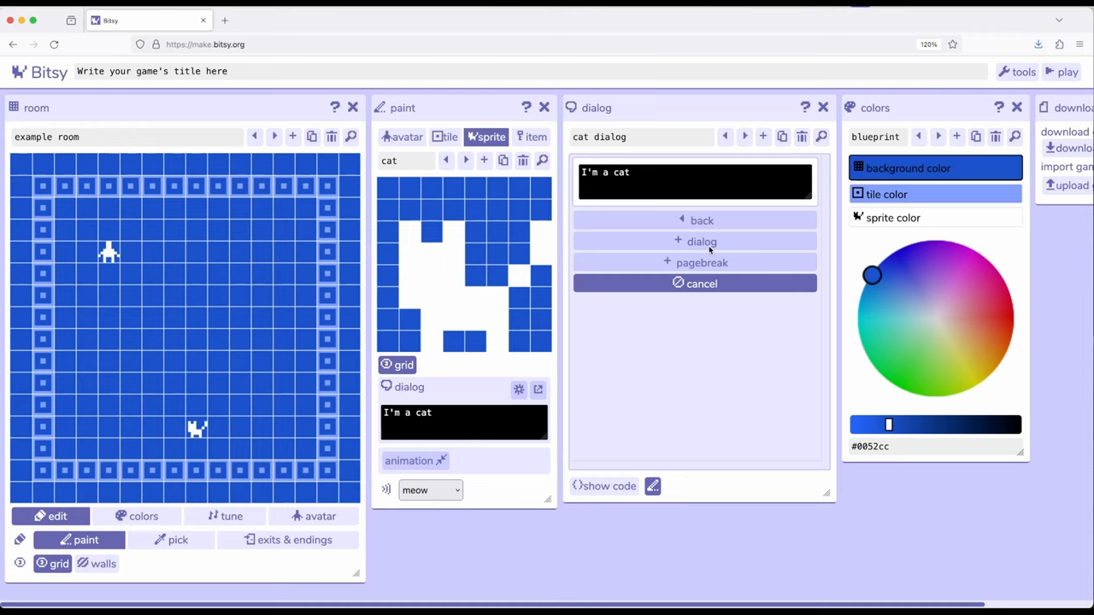
{"action": "left_click", "coordinate": [700, 241]}
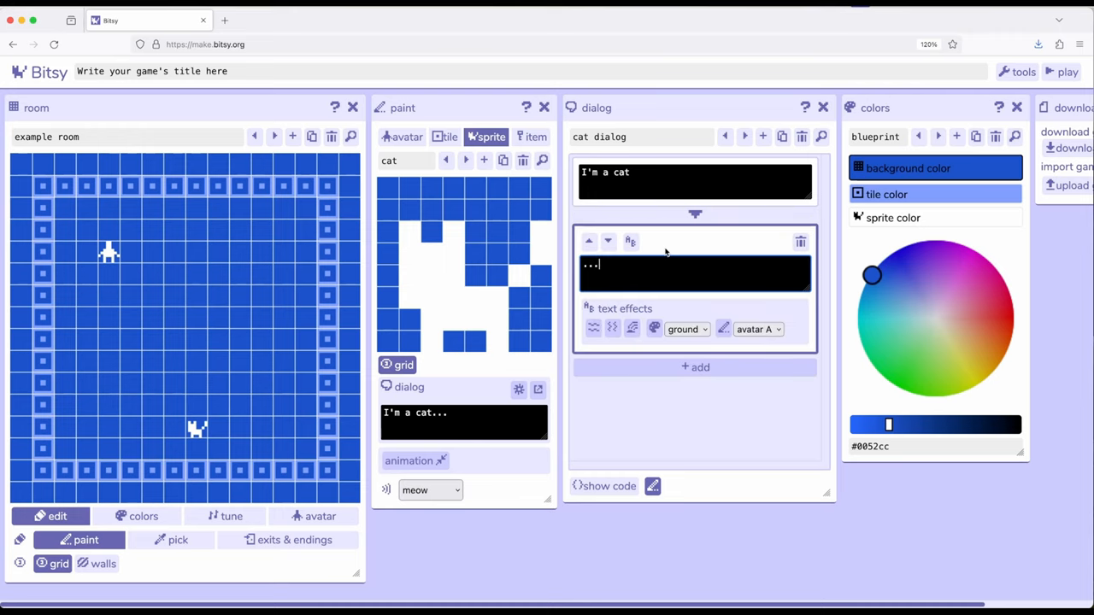
{"action": "left_click", "coordinate": [693, 367]}
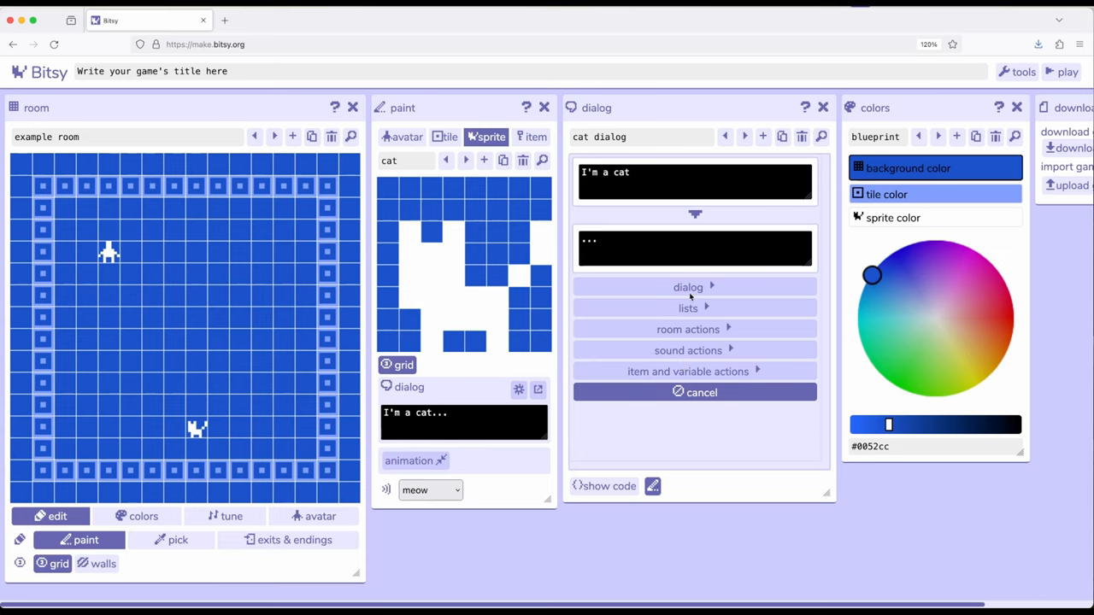
{"action": "left_click", "coordinate": [687, 286]}
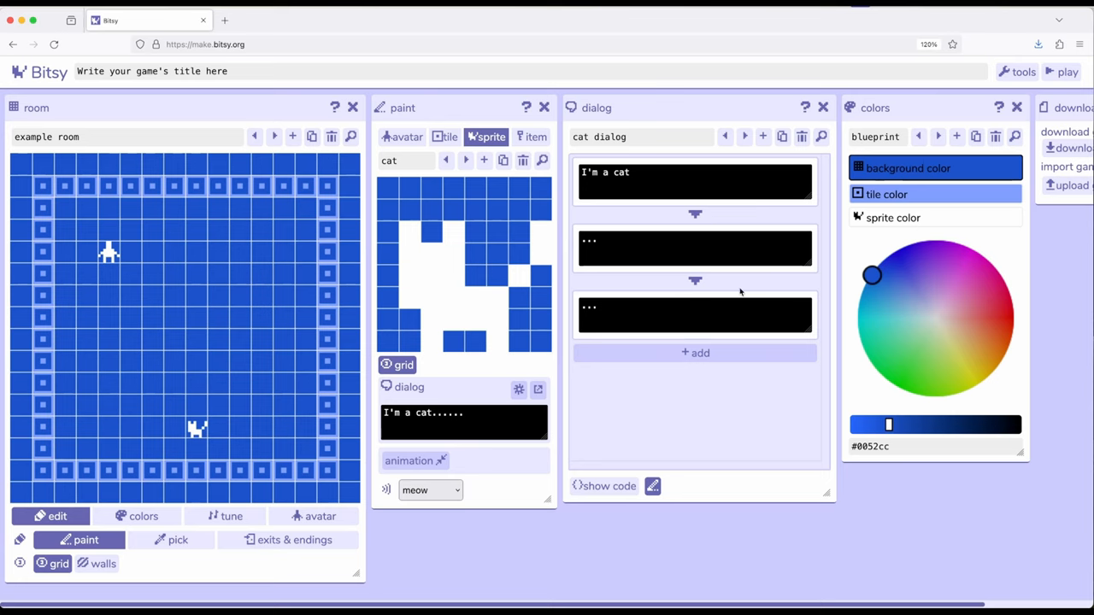
{"action": "mouse_move", "coordinate": [636, 217]}
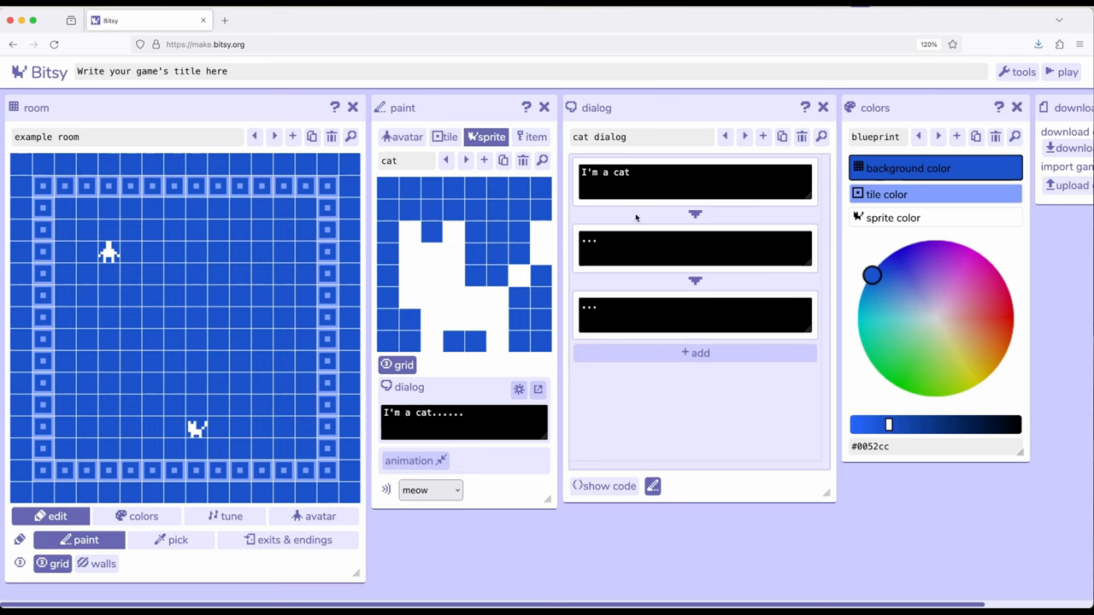
{"action": "mouse_move", "coordinate": [980, 66]}
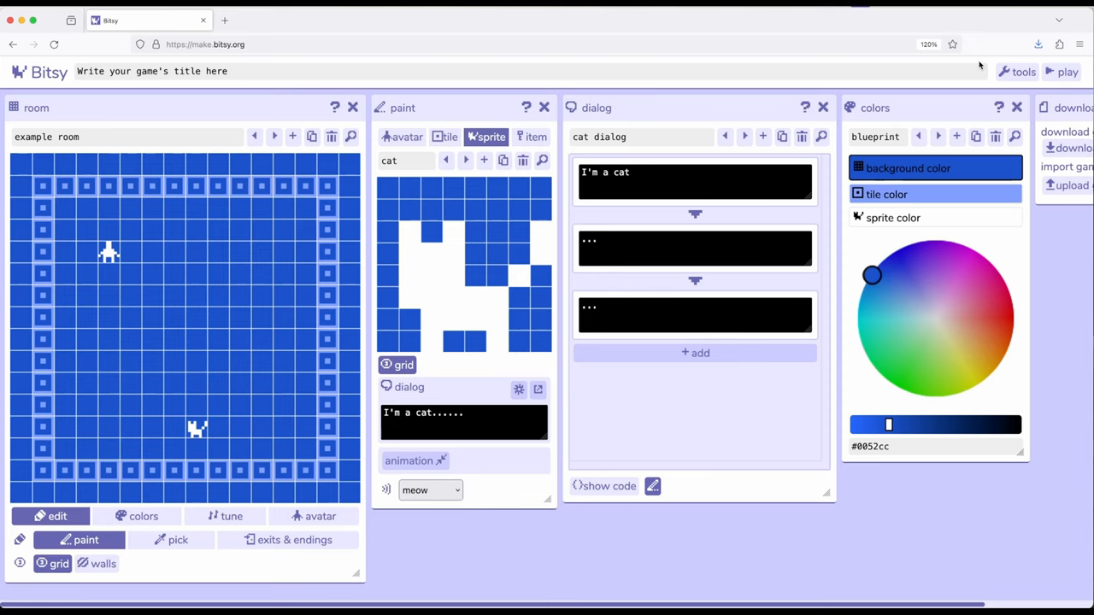
Play-test the game, walking the avatar to the cat, then stop
{"action": "left_click", "coordinate": [1067, 71]}
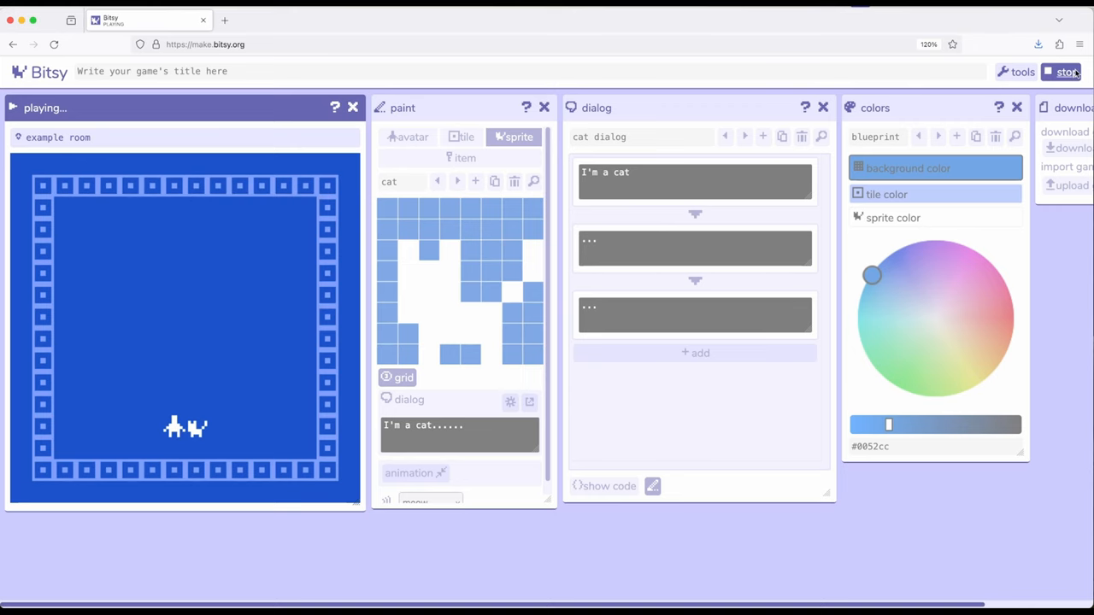
{"action": "left_click", "coordinate": [1067, 72]}
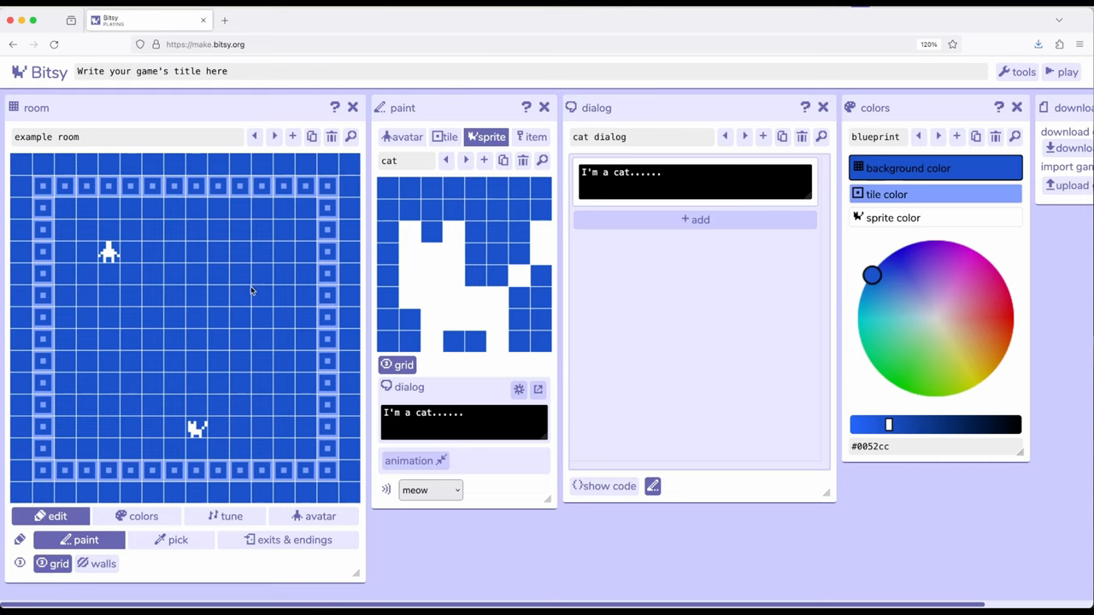
{"action": "mouse_move", "coordinate": [641, 181]}
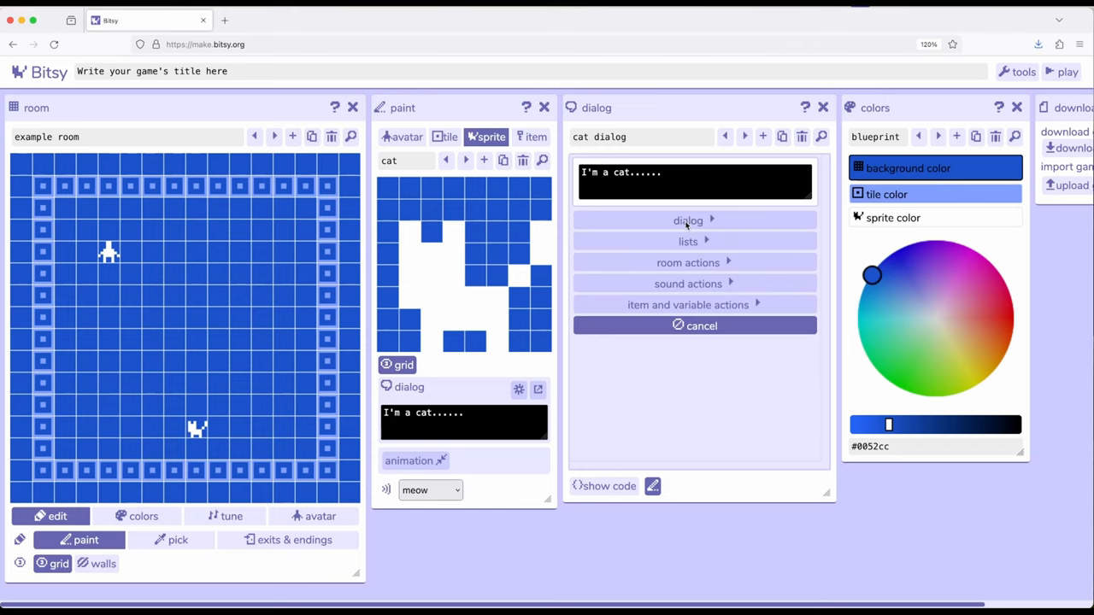
Insert a pagebreak and a new '...' line after the first line, then start playing
{"action": "left_click", "coordinate": [687, 221]}
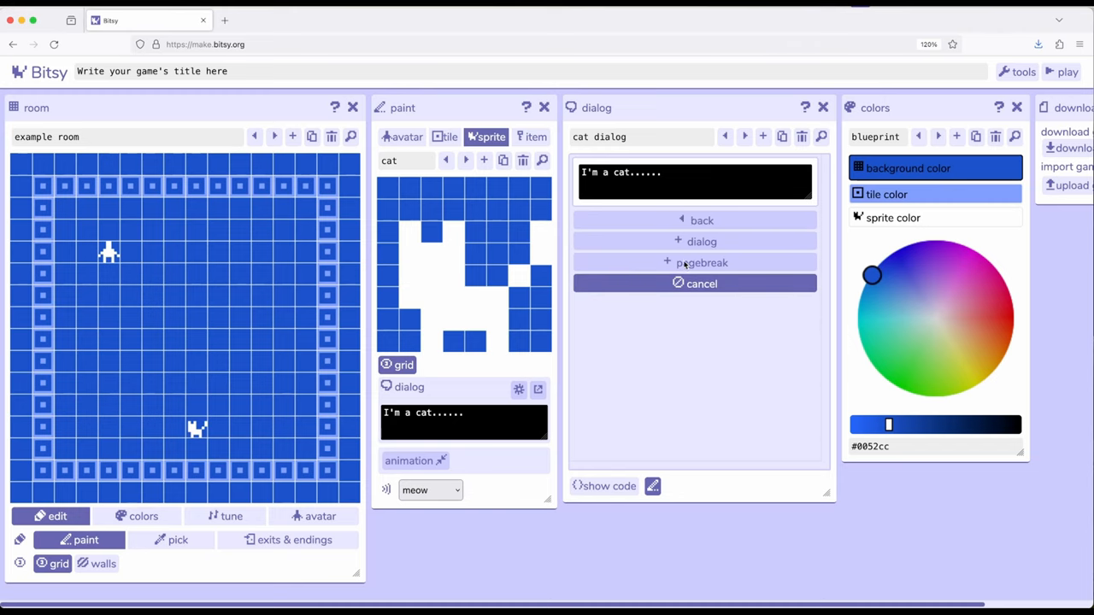
{"action": "left_click", "coordinate": [702, 263]}
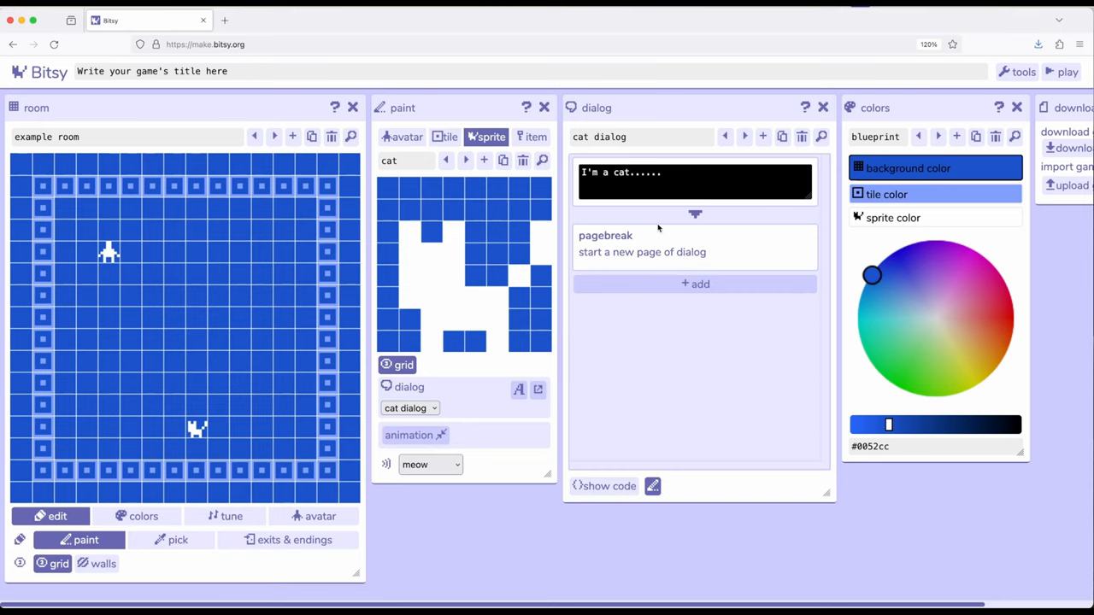
{"action": "left_click", "coordinate": [694, 283]}
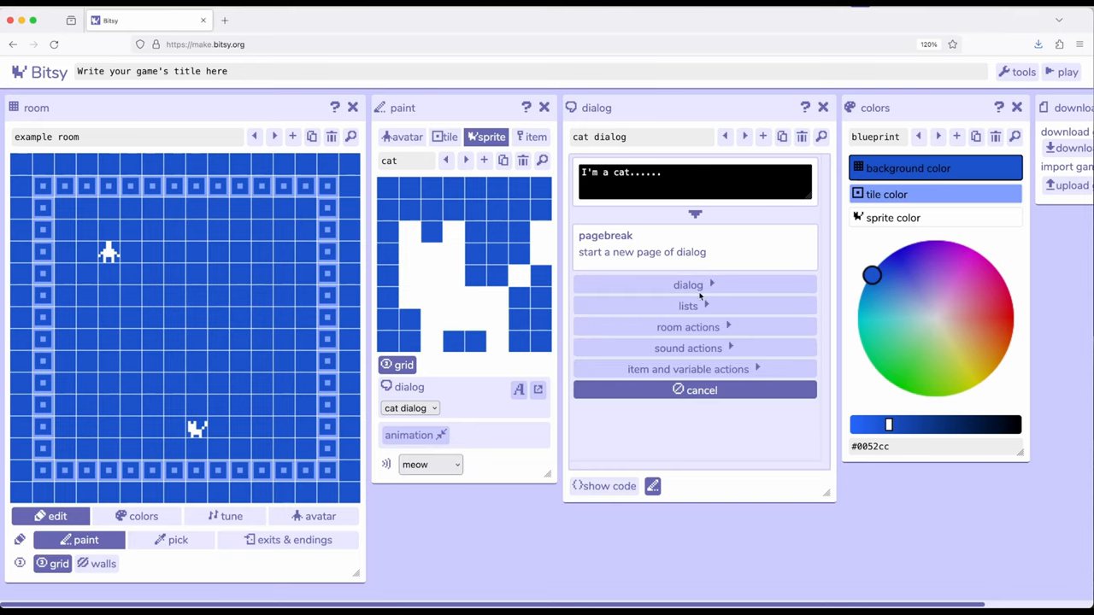
{"action": "left_click", "coordinate": [688, 285]}
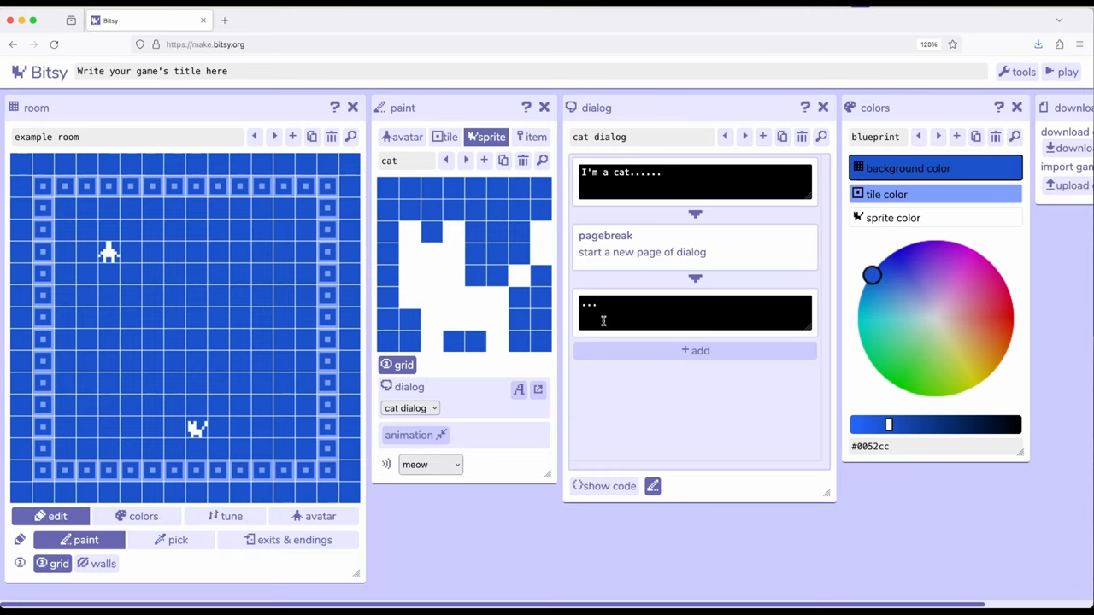
{"action": "left_click", "coordinate": [1067, 71]}
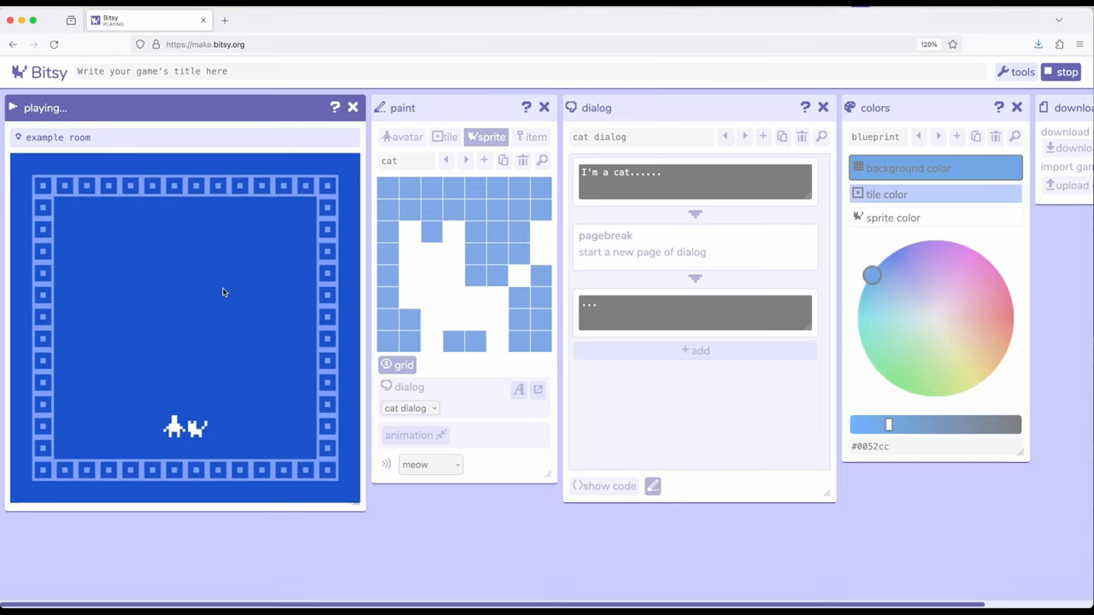
Stop the play-test, delete the 'I'm a cat' line, and show the add-list options
{"action": "left_click", "coordinate": [1066, 72]}
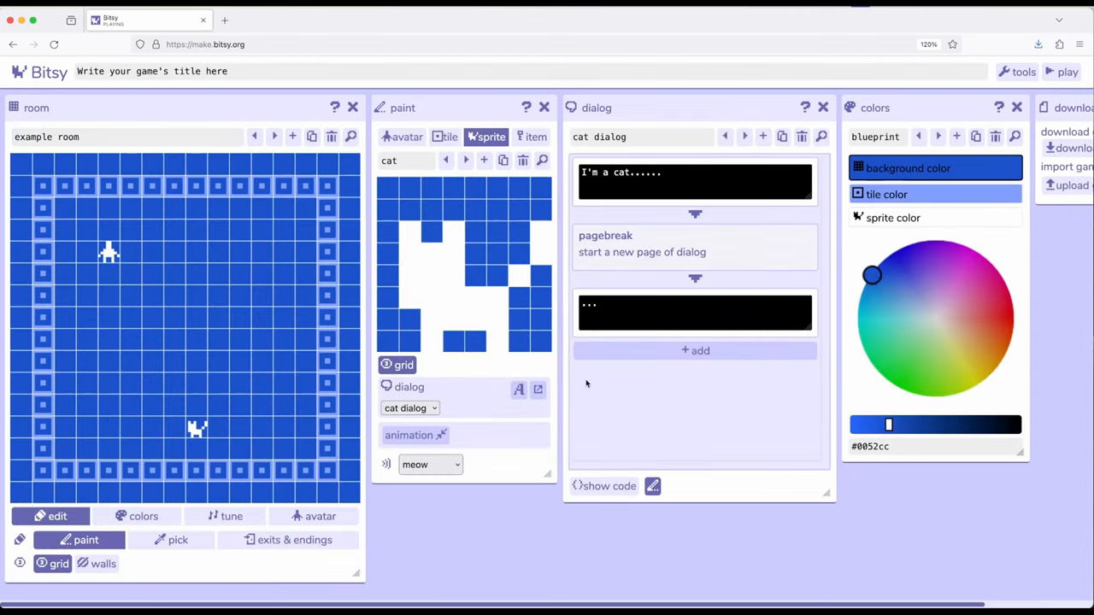
{"action": "mouse_move", "coordinate": [637, 412]}
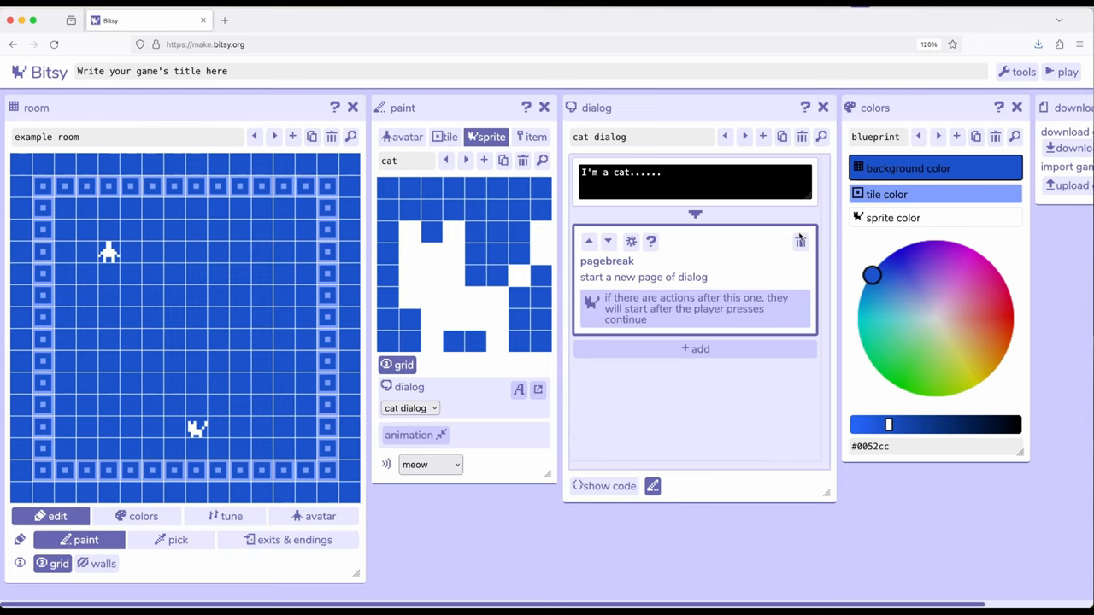
{"action": "left_click", "coordinate": [800, 240]}
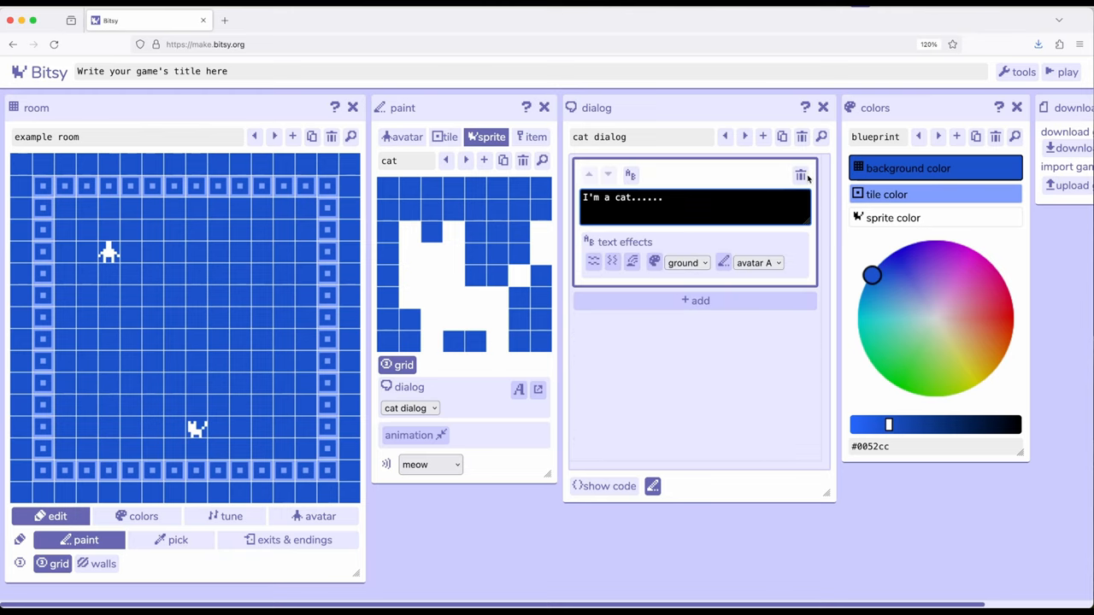
{"action": "left_click", "coordinate": [801, 176]}
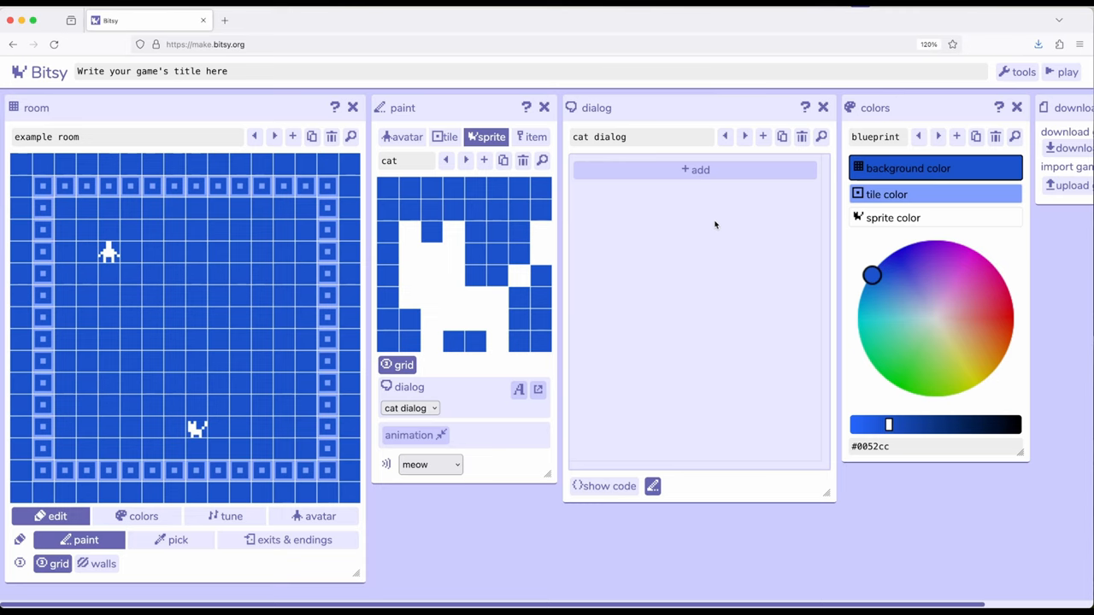
{"action": "left_click", "coordinate": [695, 169]}
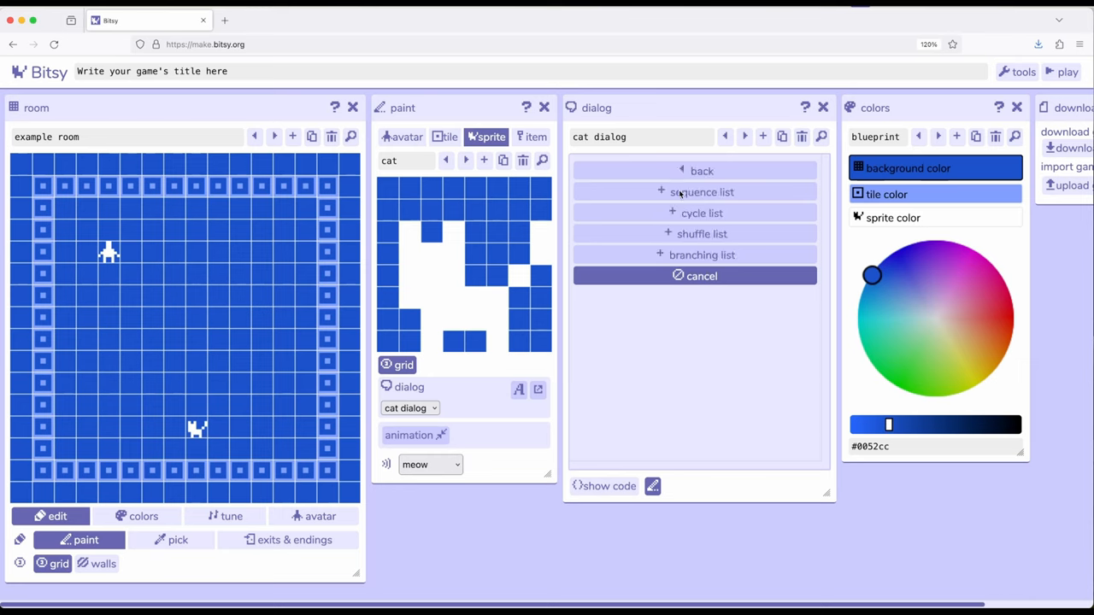
{"action": "mouse_move", "coordinate": [710, 398]}
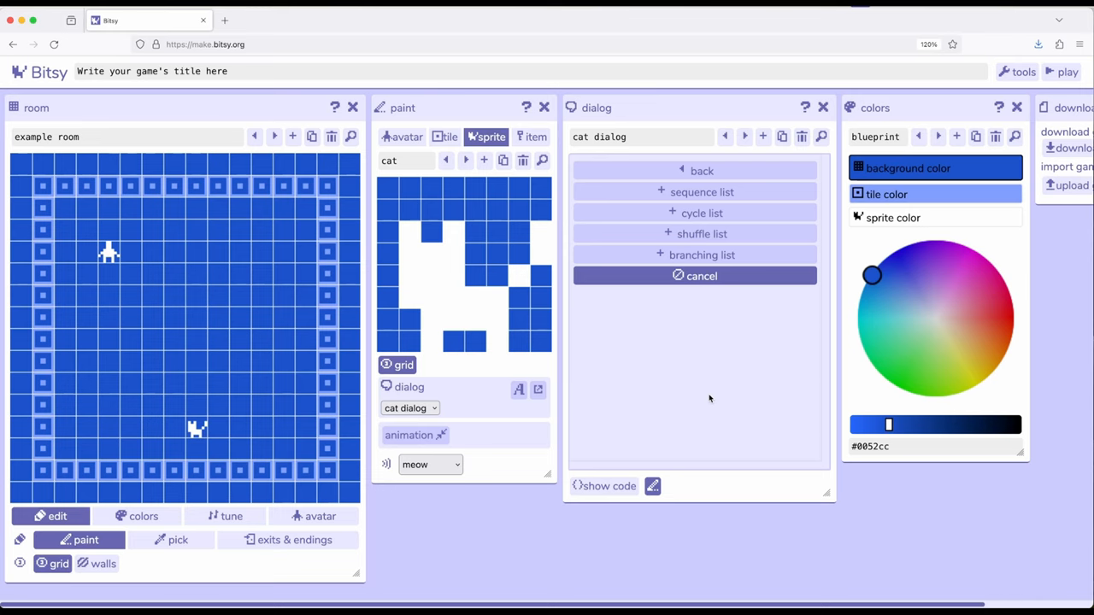
{"action": "mouse_move", "coordinate": [712, 190]}
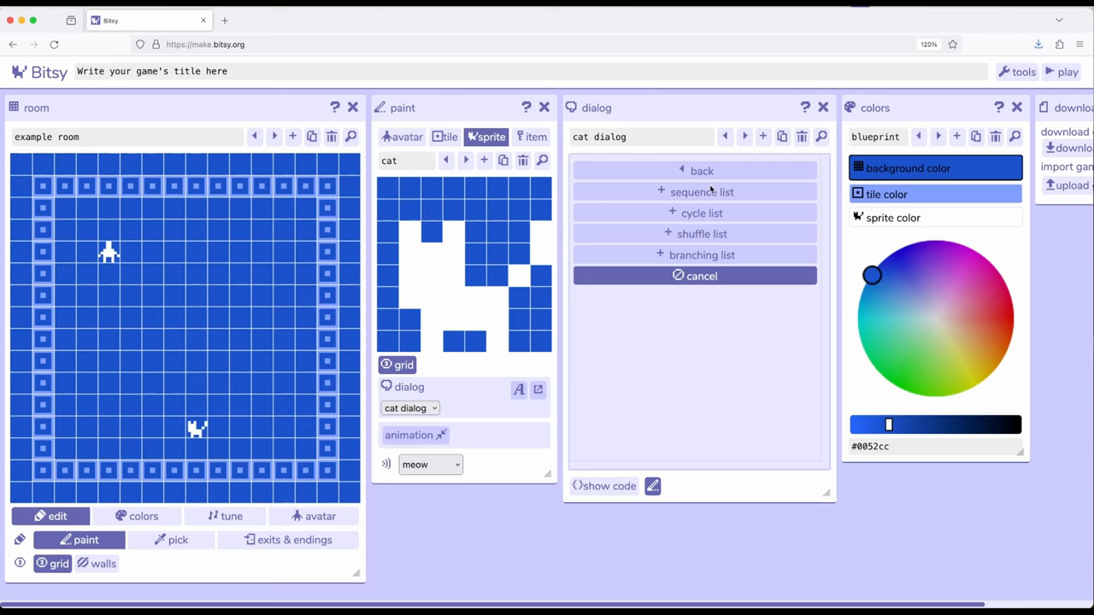
Add a sequence list with options A and B, and run one play-test
{"action": "left_click", "coordinate": [702, 192]}
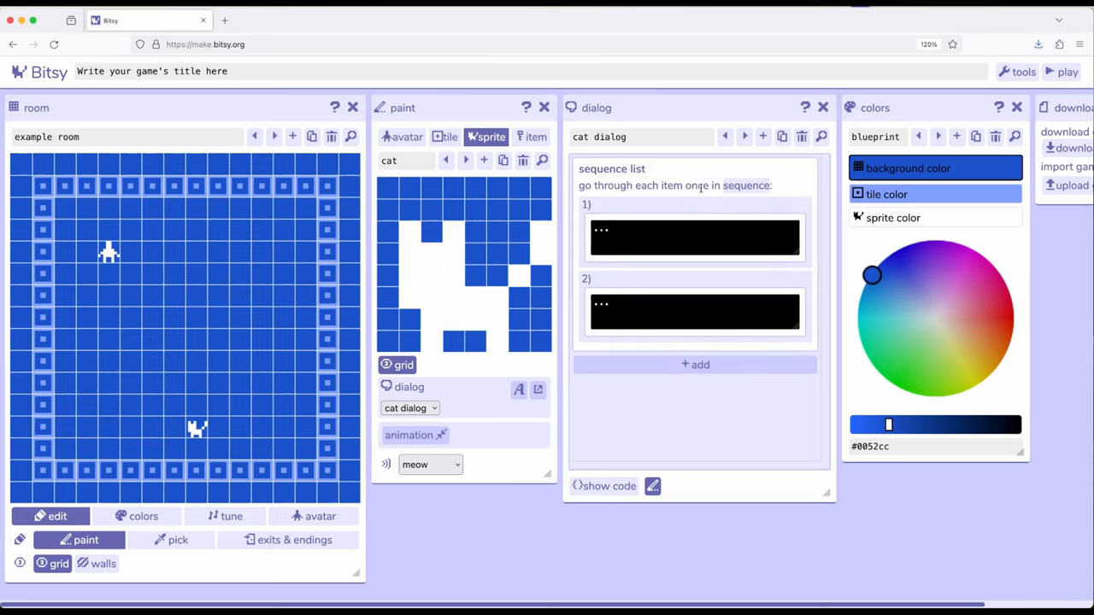
{"action": "left_click", "coordinate": [695, 237]}
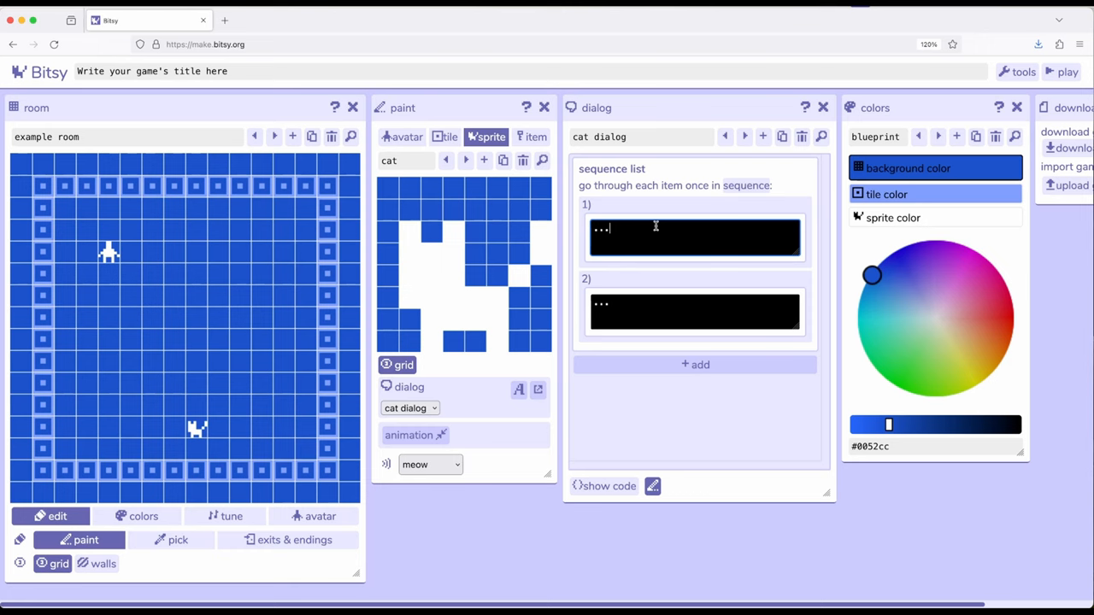
{"action": "left_click", "coordinate": [693, 238]}
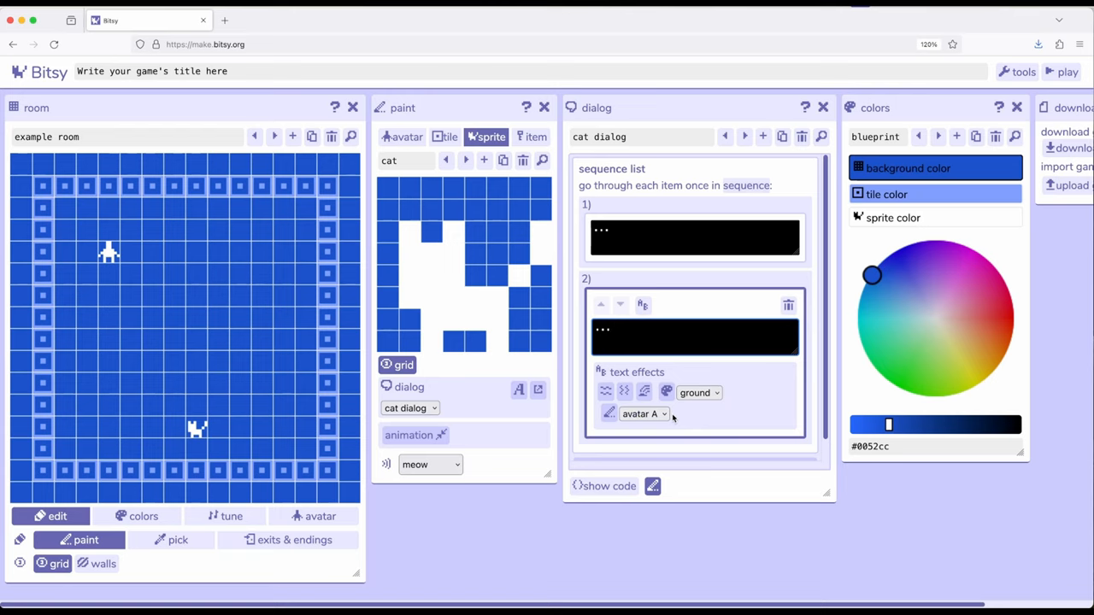
{"action": "mouse_move", "coordinate": [630, 269]}
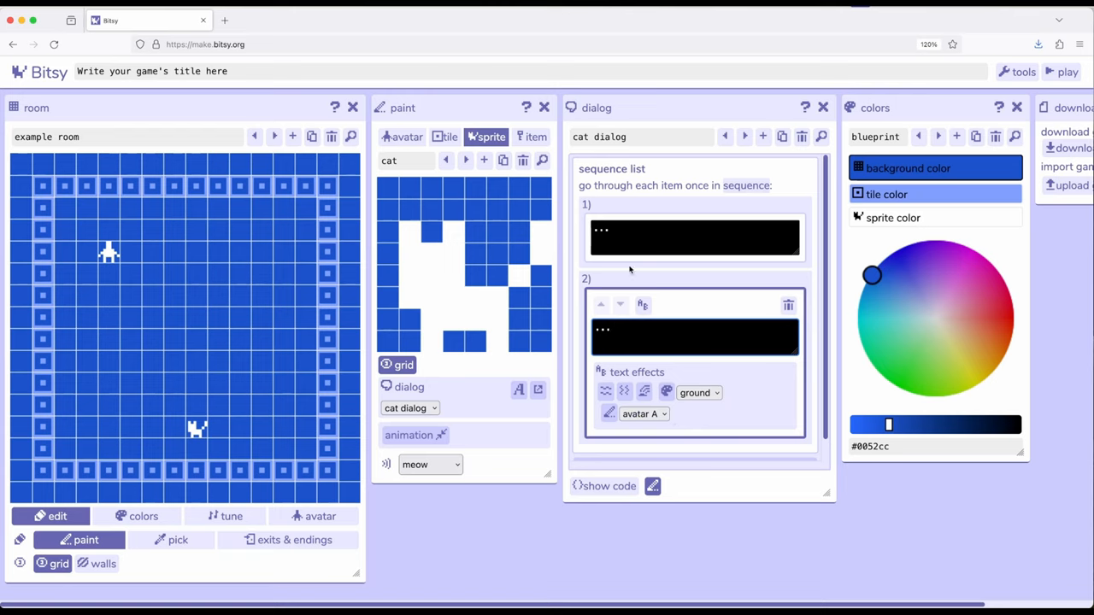
{"action": "left_click", "coordinate": [694, 238]}
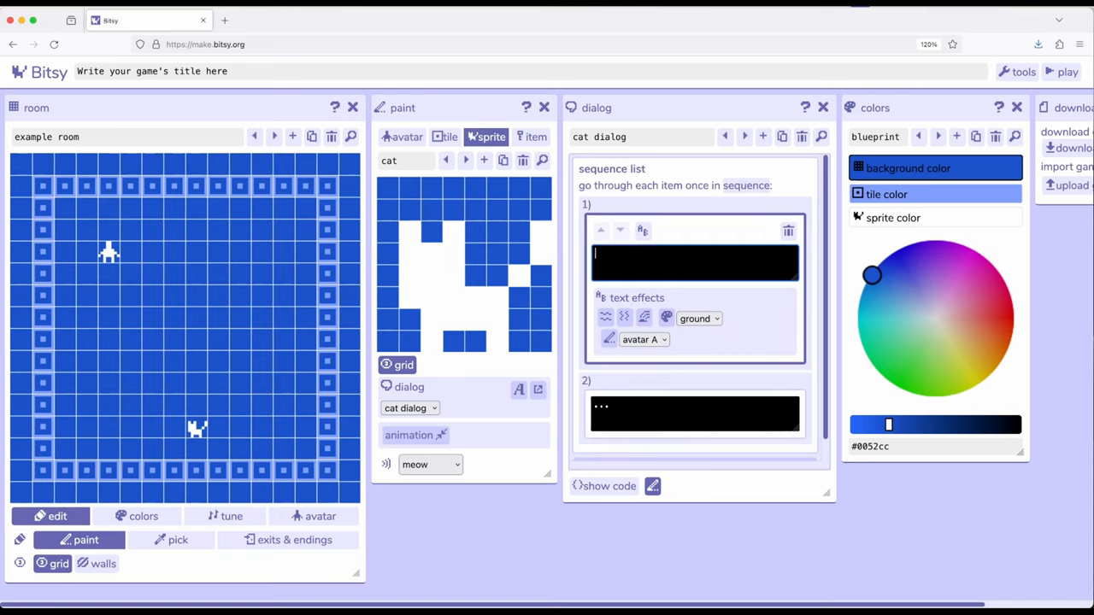
{"action": "type", "text": "A"}
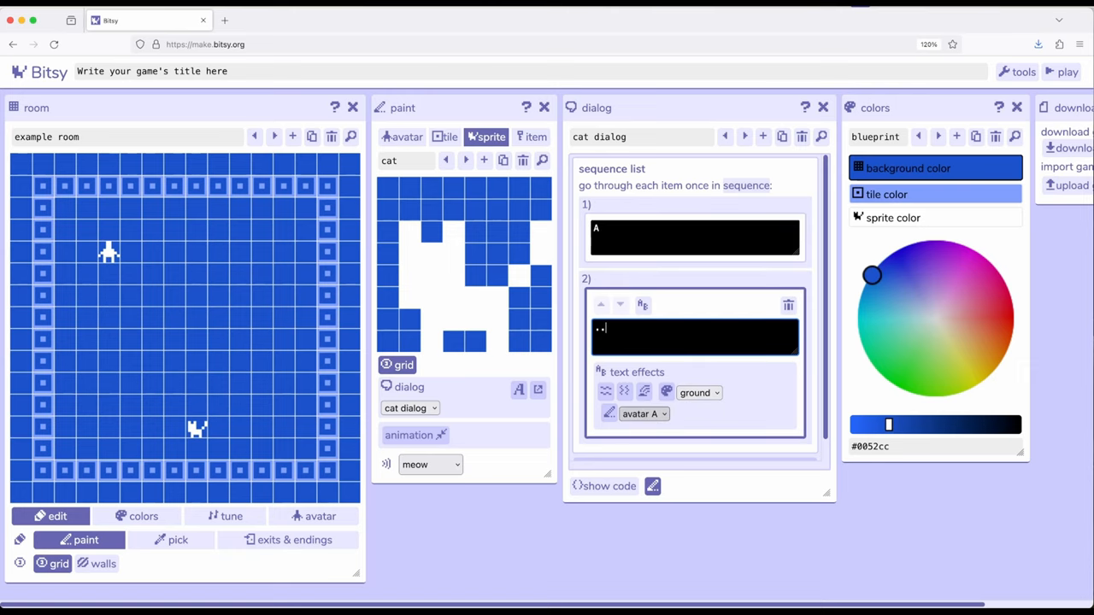
{"action": "type", "text": "B"}
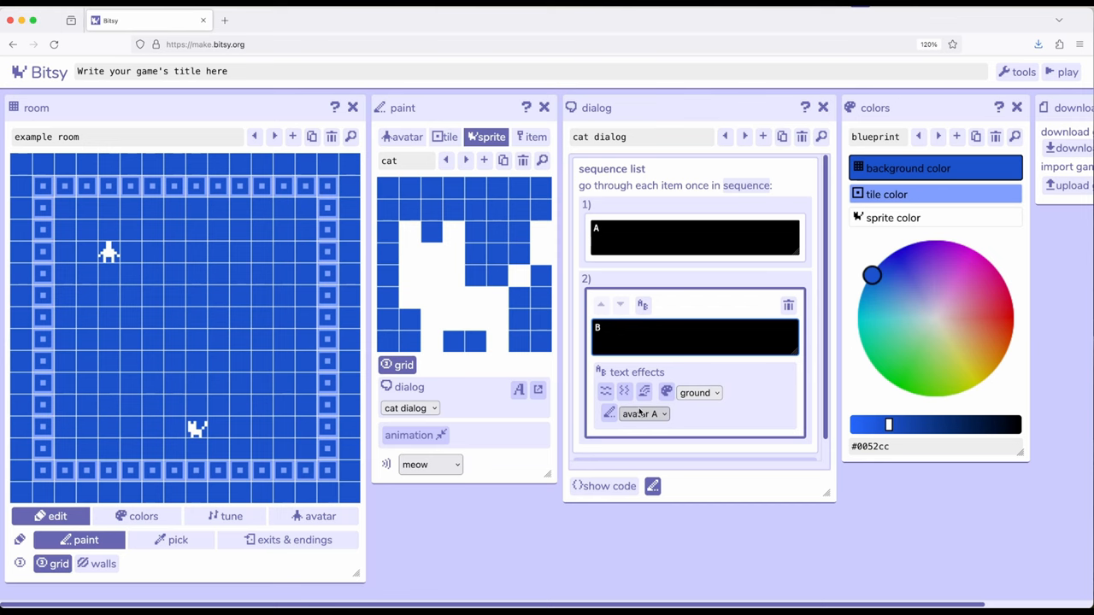
{"action": "left_click", "coordinate": [1067, 72]}
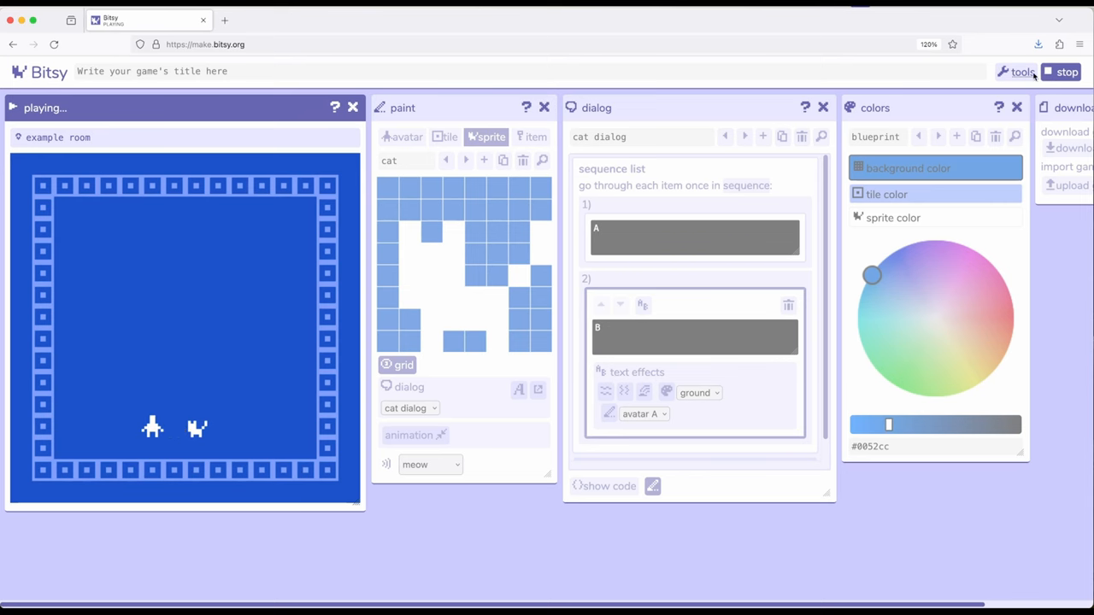
{"action": "left_click", "coordinate": [1066, 72]}
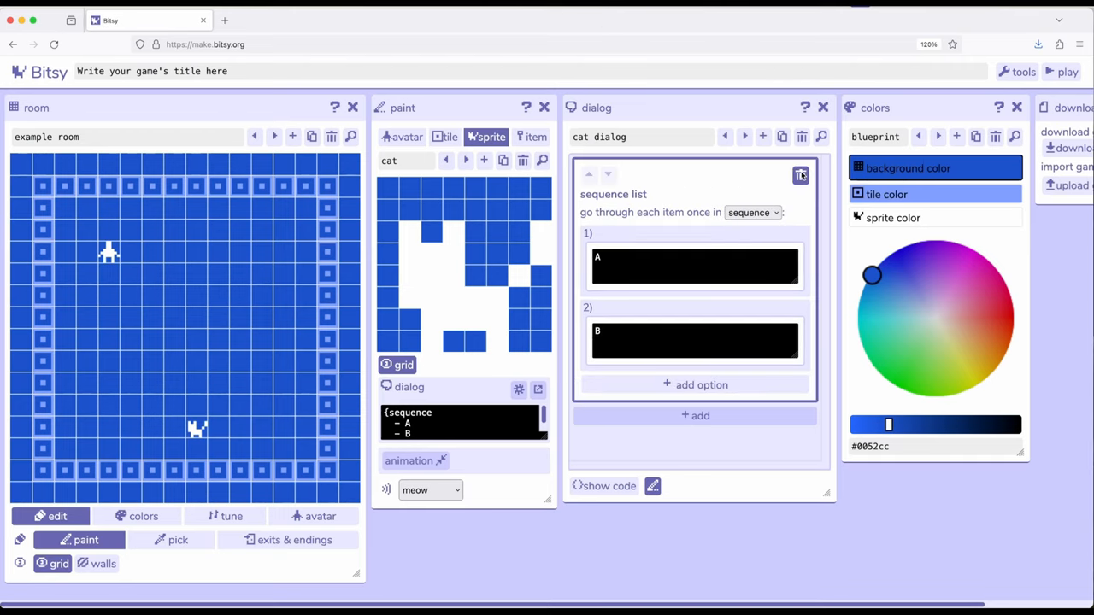
Swap the sequence for a cycle list with A, B and a third option C, then play
{"action": "left_click", "coordinate": [800, 174]}
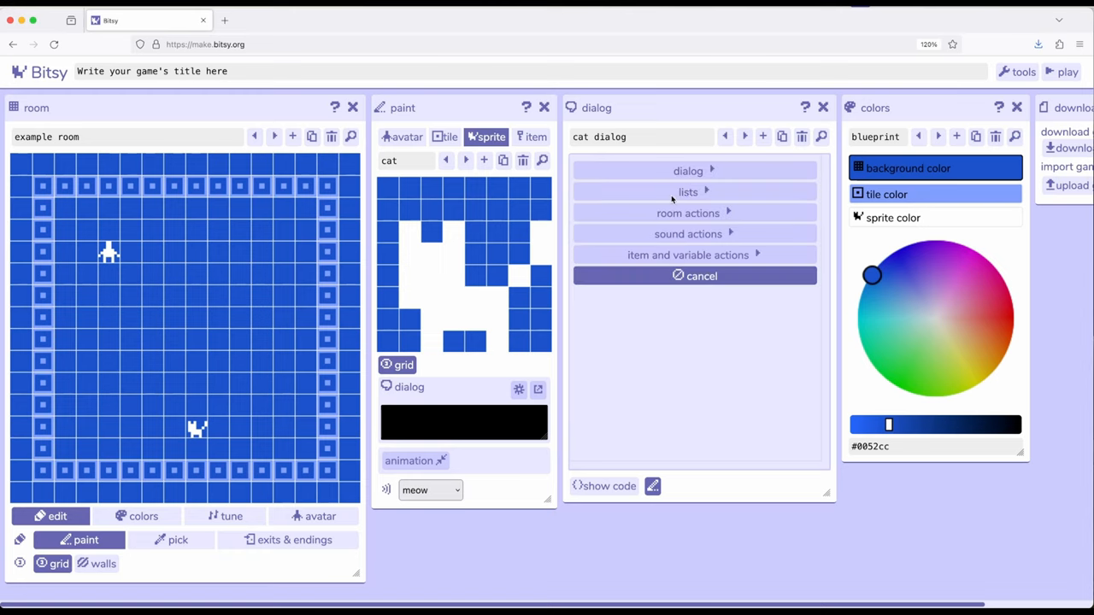
{"action": "left_click", "coordinate": [688, 191]}
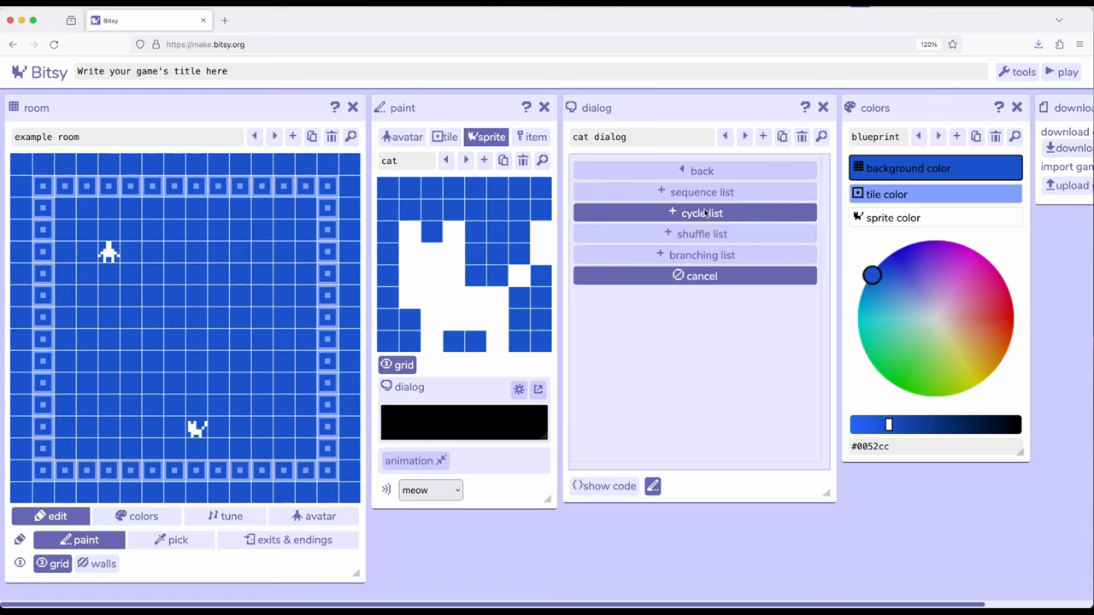
{"action": "left_click", "coordinate": [701, 213]}
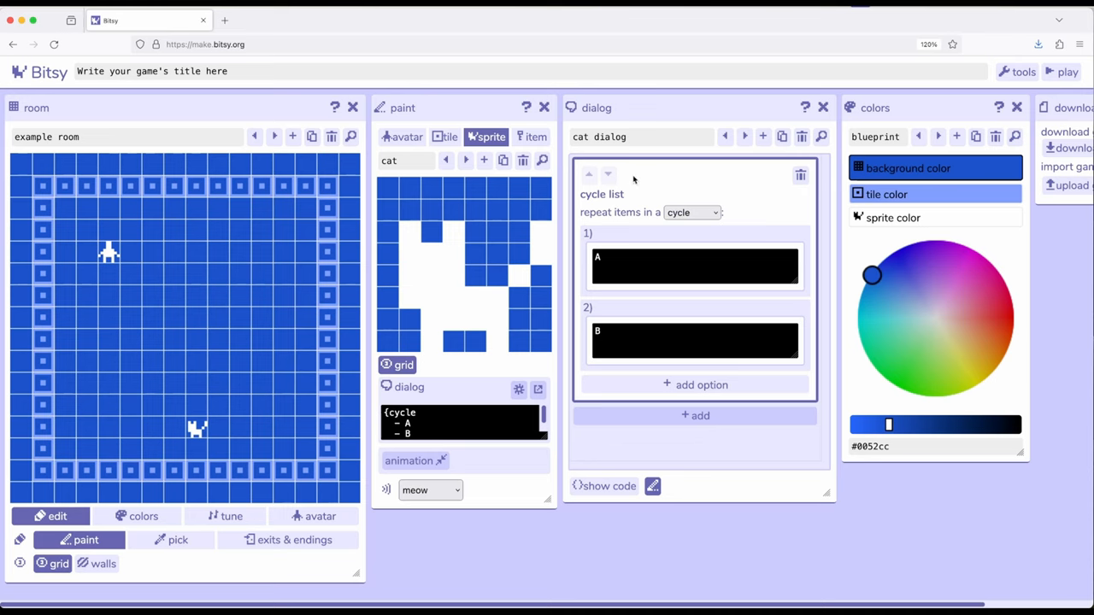
{"action": "mouse_move", "coordinate": [606, 198]}
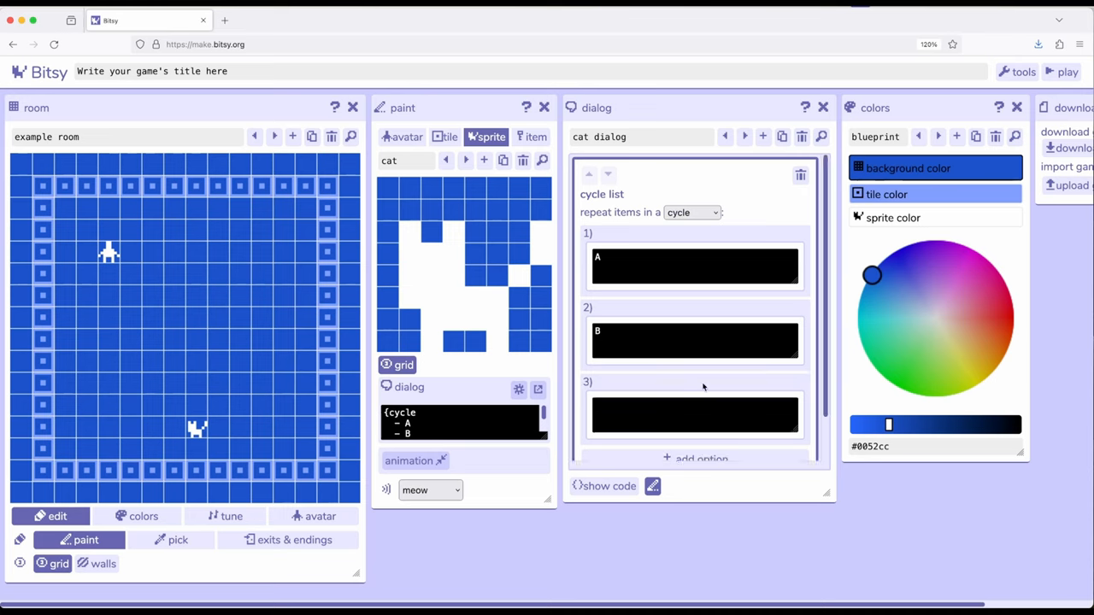
{"action": "left_click", "coordinate": [693, 415]}
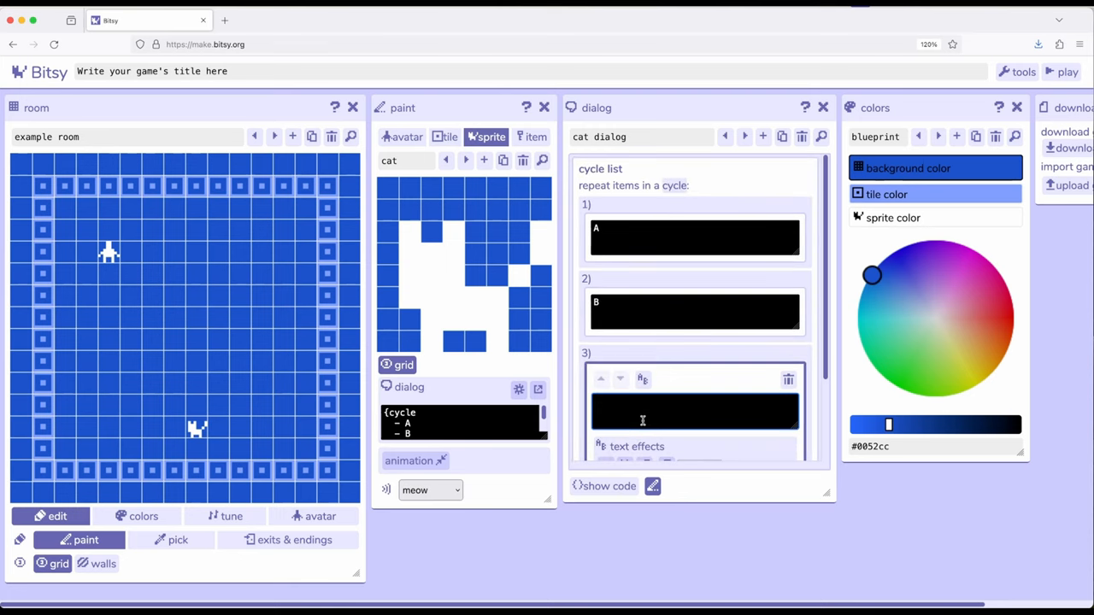
{"action": "type", "text": "C"}
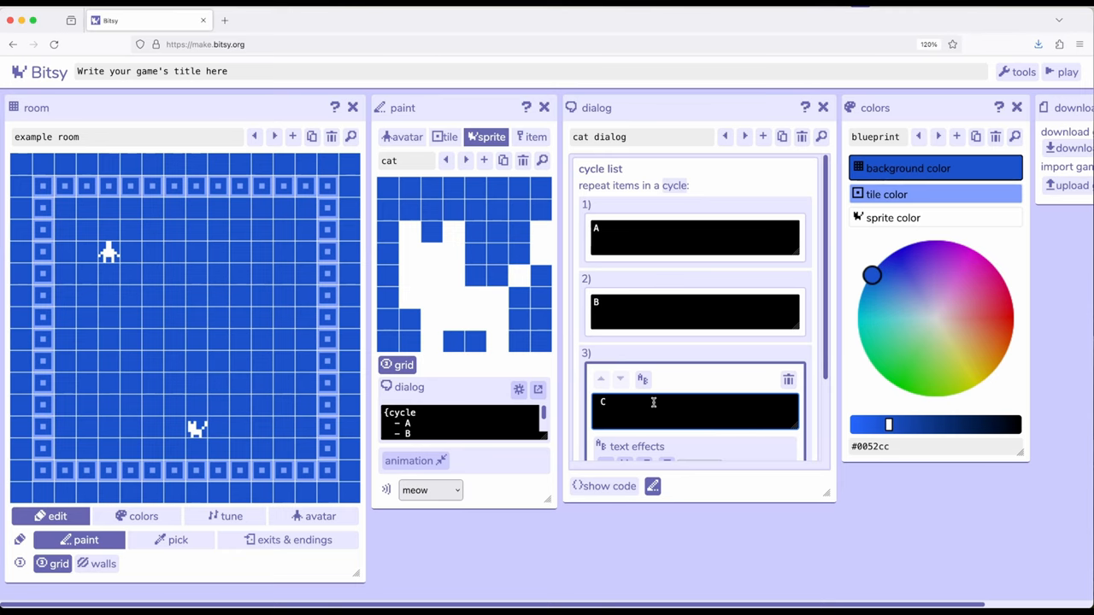
{"action": "left_click", "coordinate": [1067, 72]}
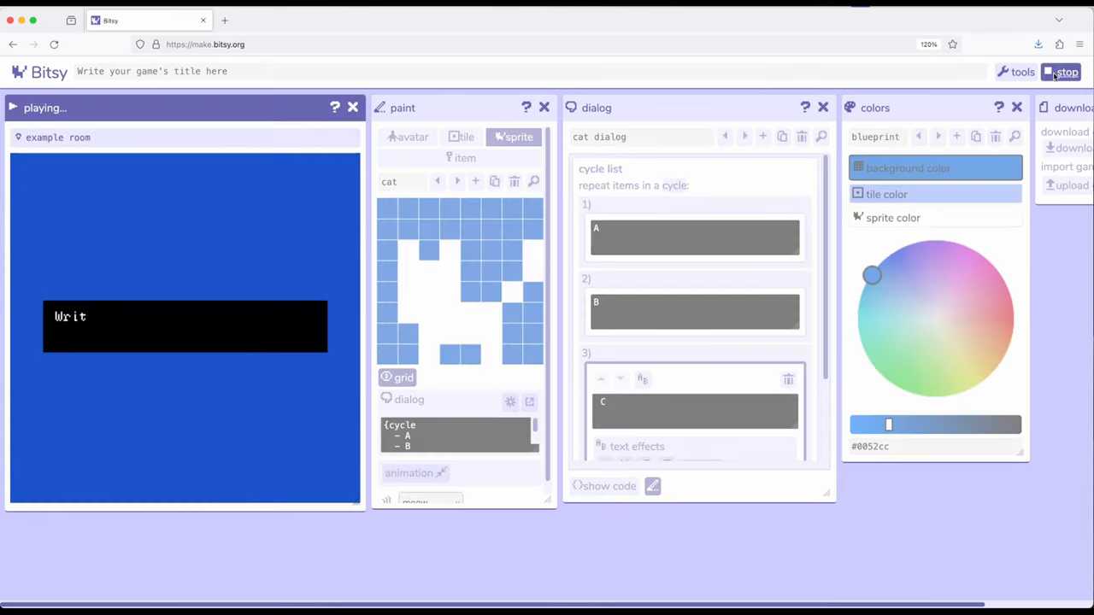
Advance past the opening text and stop the cycle-list play-test
{"action": "left_click", "coordinate": [1063, 72]}
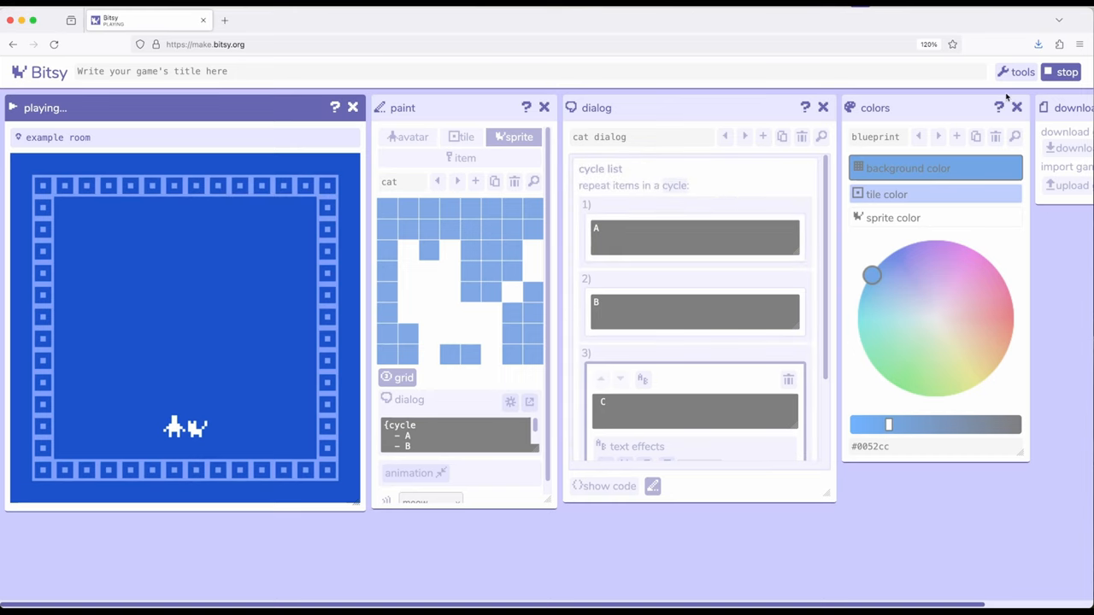
{"action": "left_click", "coordinate": [1066, 72]}
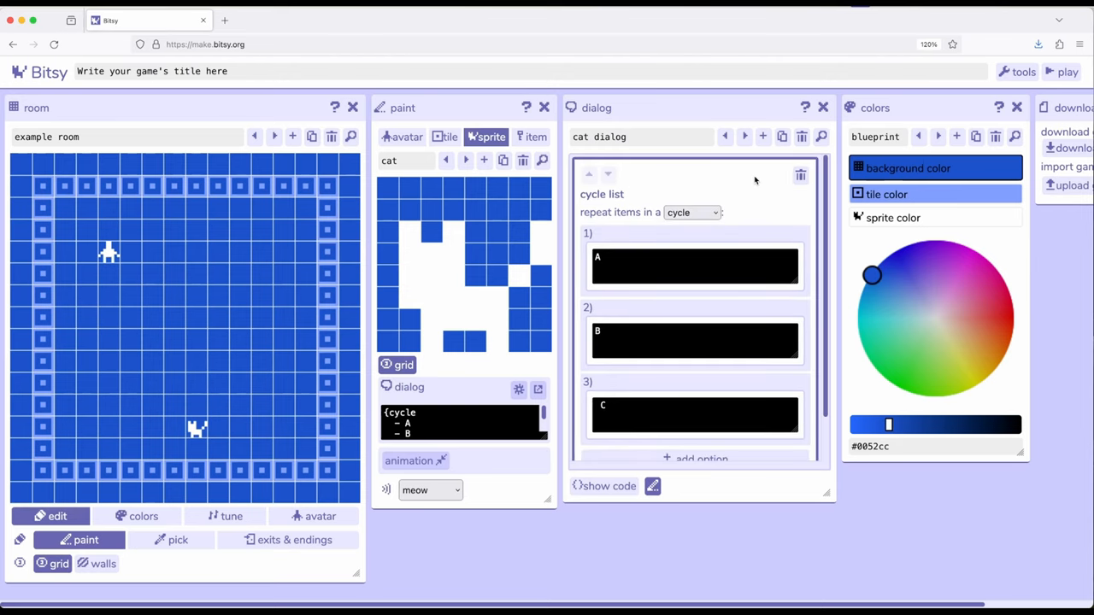
Replace the cycle list with a shuffle list holding options A and B
{"action": "left_click", "coordinate": [800, 176]}
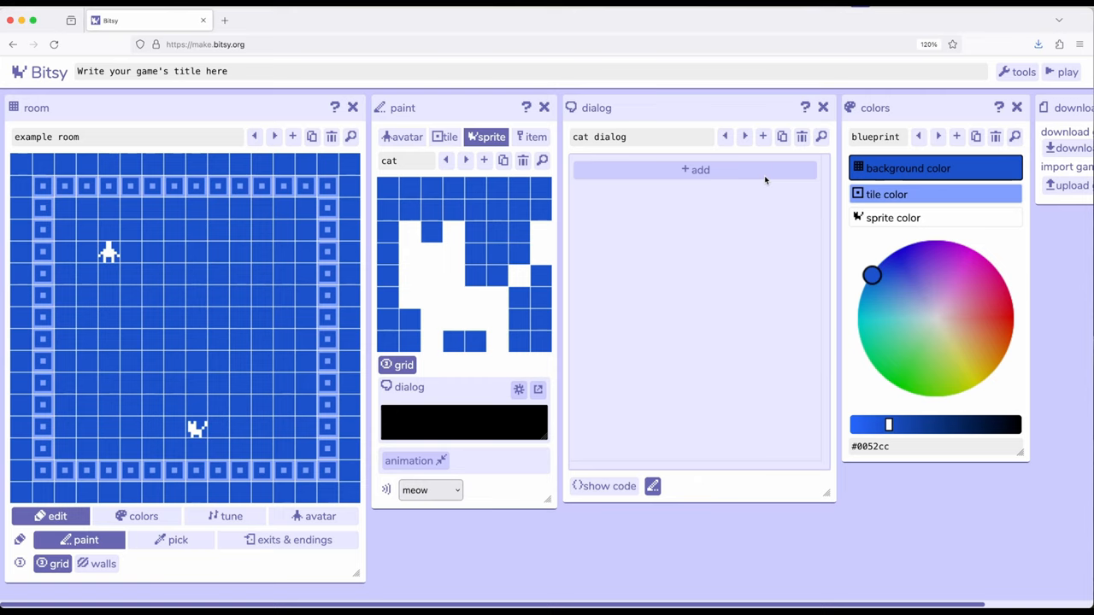
{"action": "left_click", "coordinate": [694, 169]}
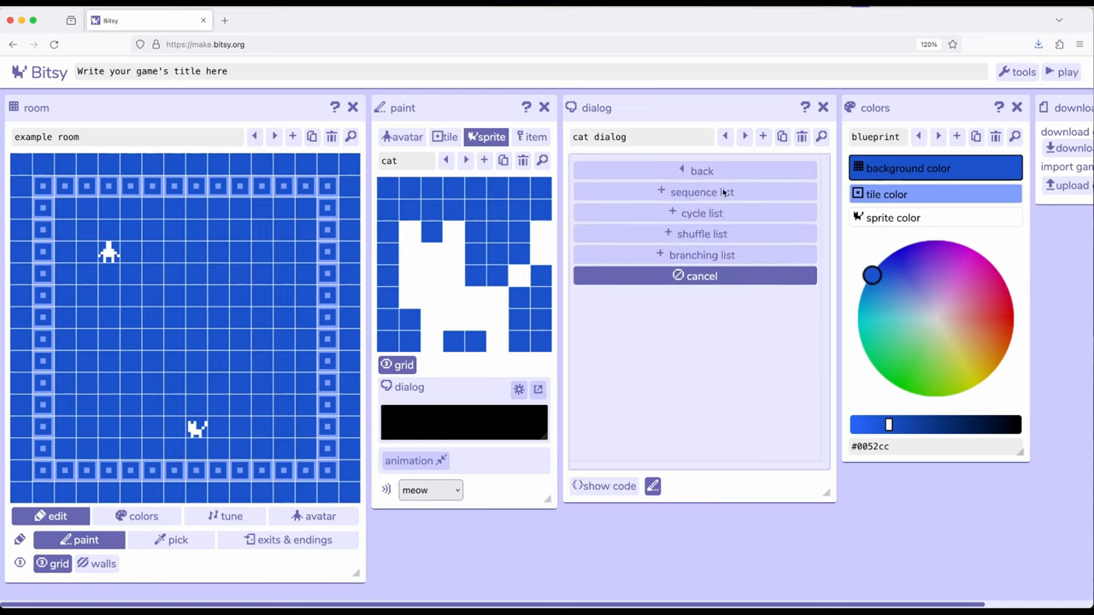
{"action": "mouse_move", "coordinate": [700, 208]}
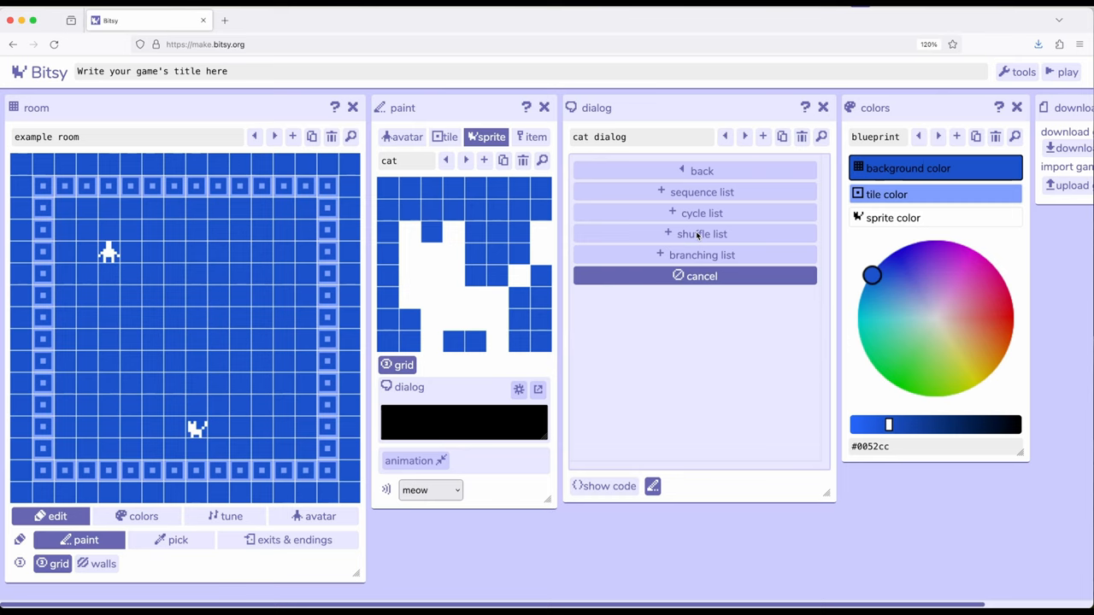
{"action": "left_click", "coordinate": [702, 233]}
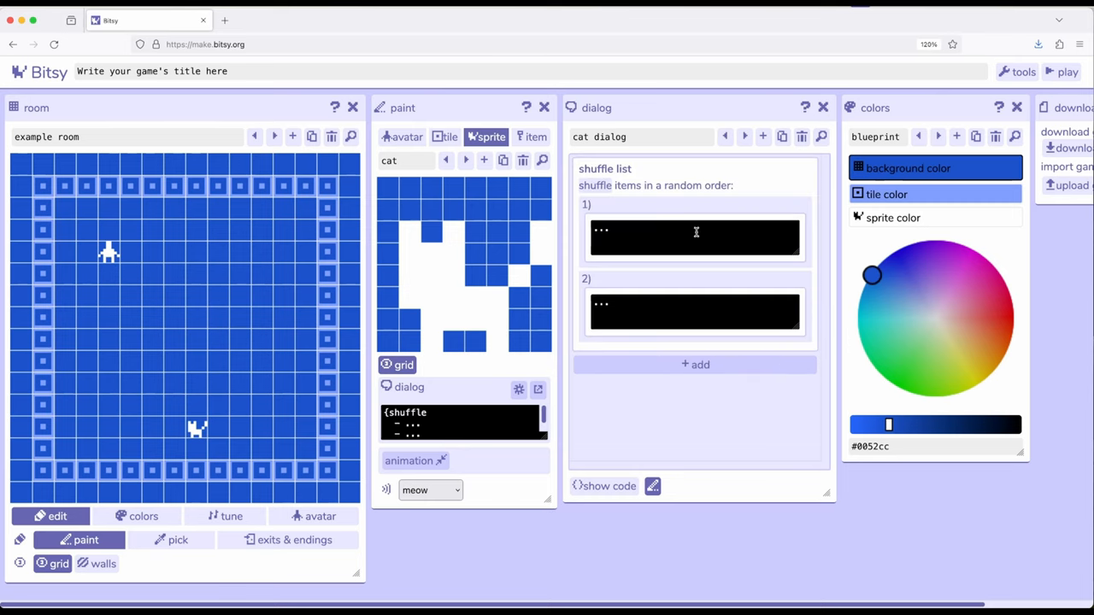
{"action": "left_click", "coordinate": [695, 237]}
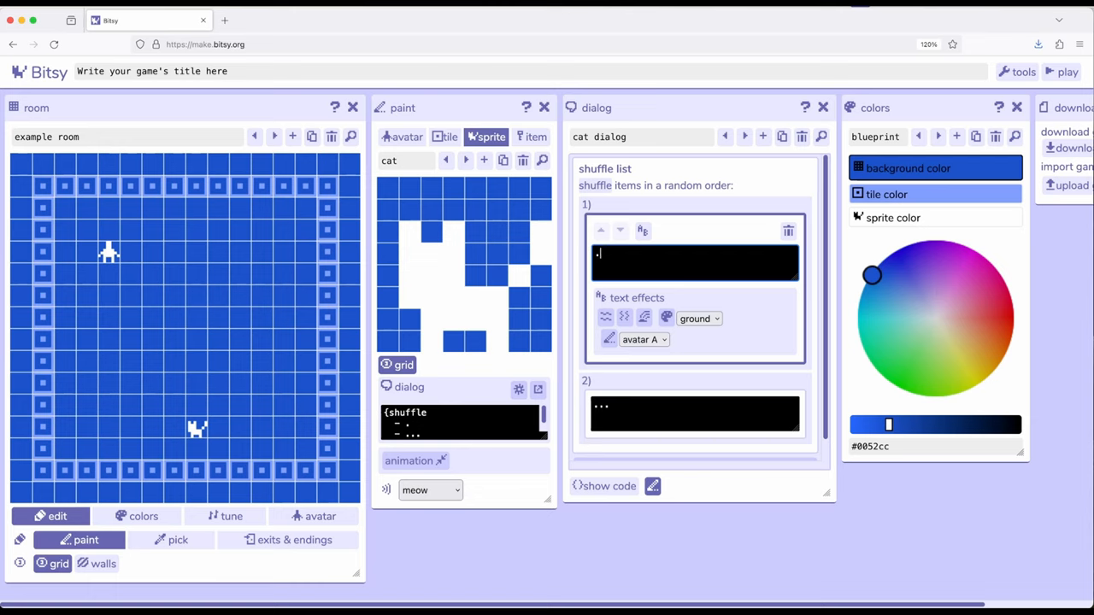
{"action": "type", "text": "A"}
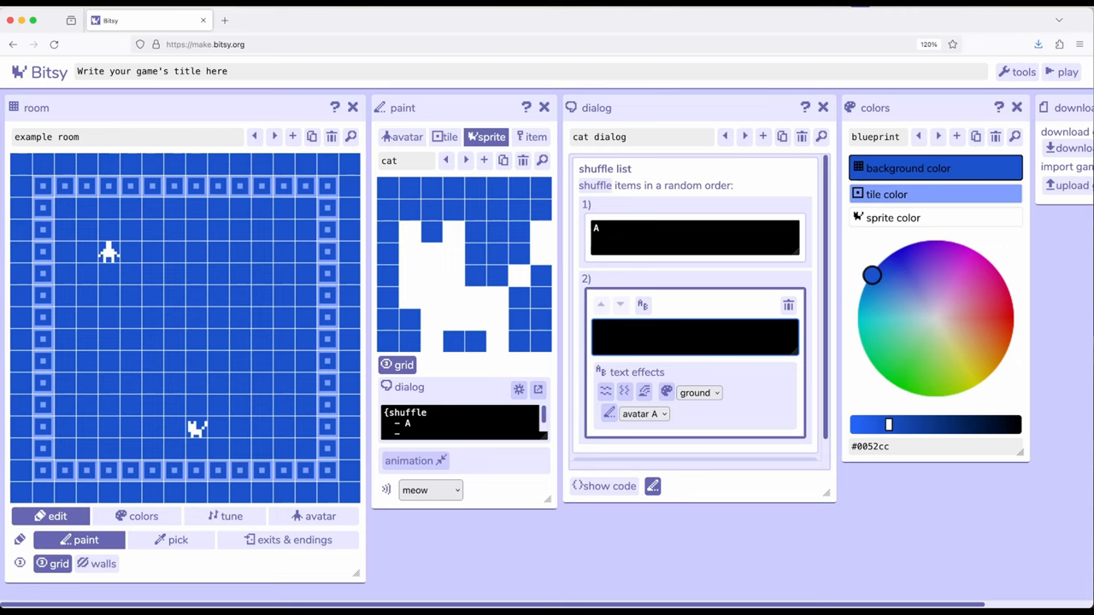
{"action": "type", "text": "B"}
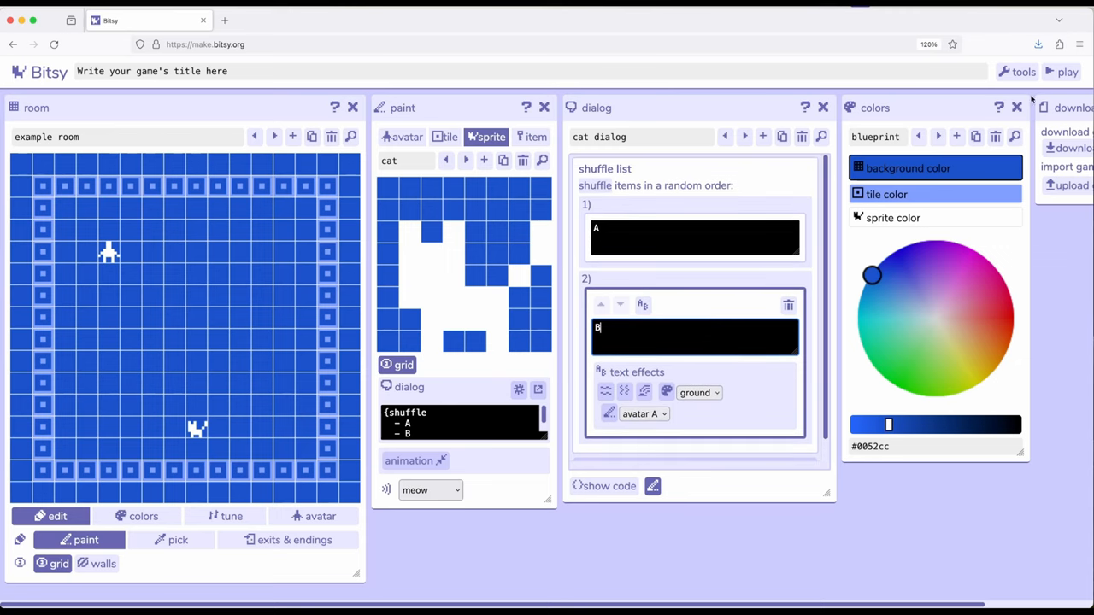
{"action": "left_click", "coordinate": [1068, 72]}
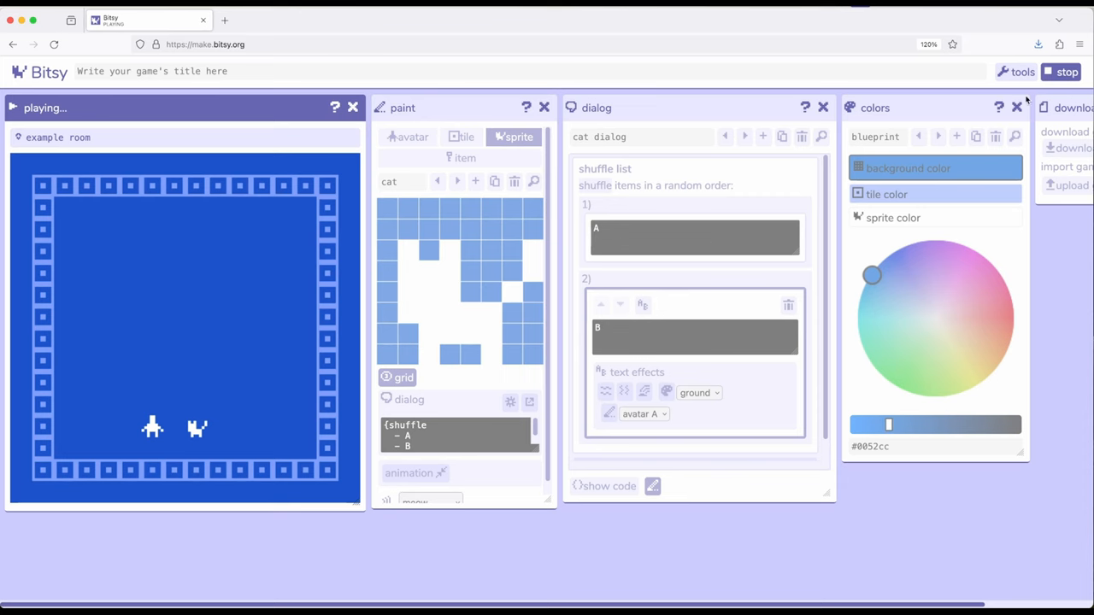
{"action": "left_click", "coordinate": [1067, 72]}
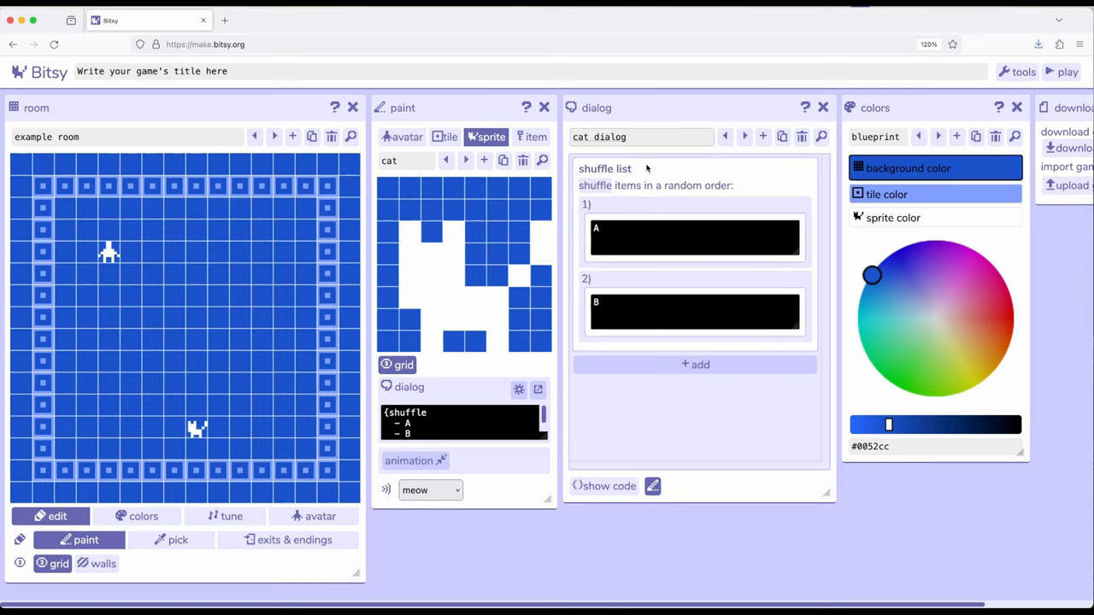
{"action": "mouse_move", "coordinate": [675, 257]}
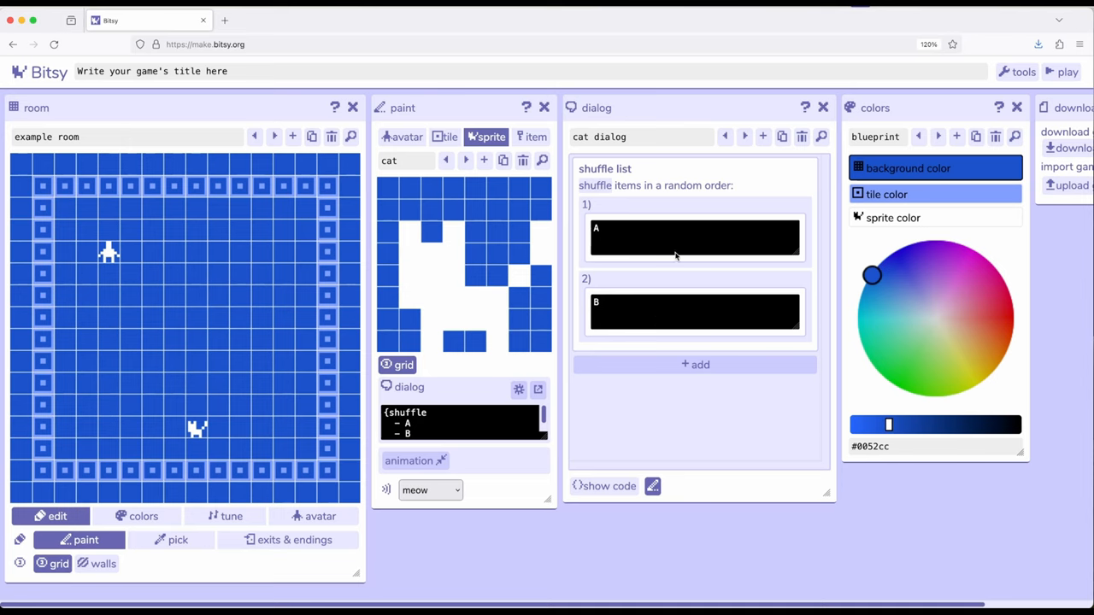
{"action": "mouse_move", "coordinate": [677, 96]}
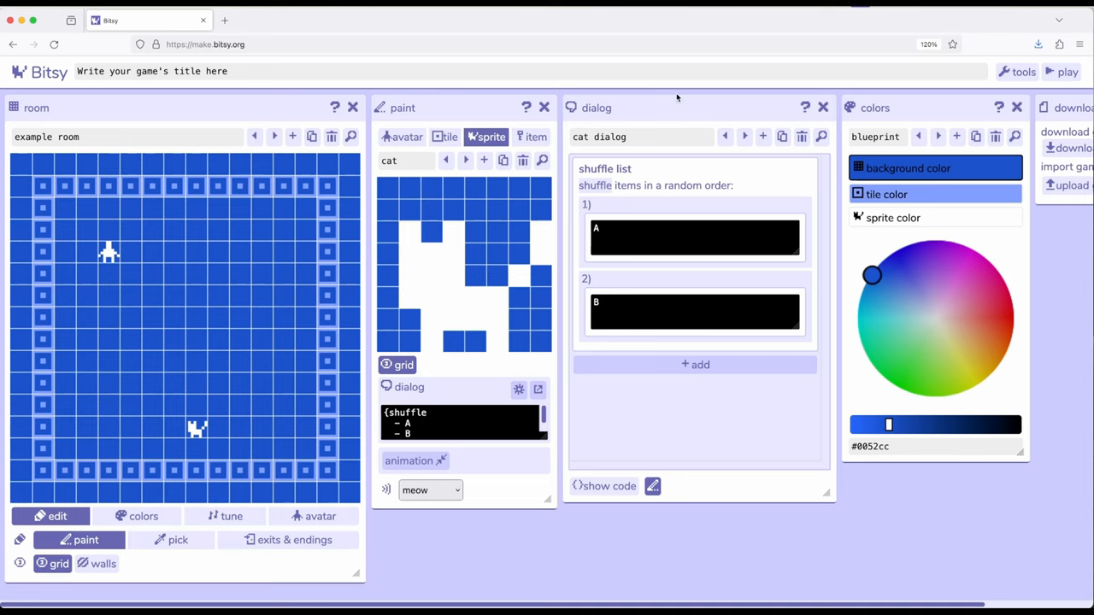
{"action": "mouse_move", "coordinate": [707, 350]}
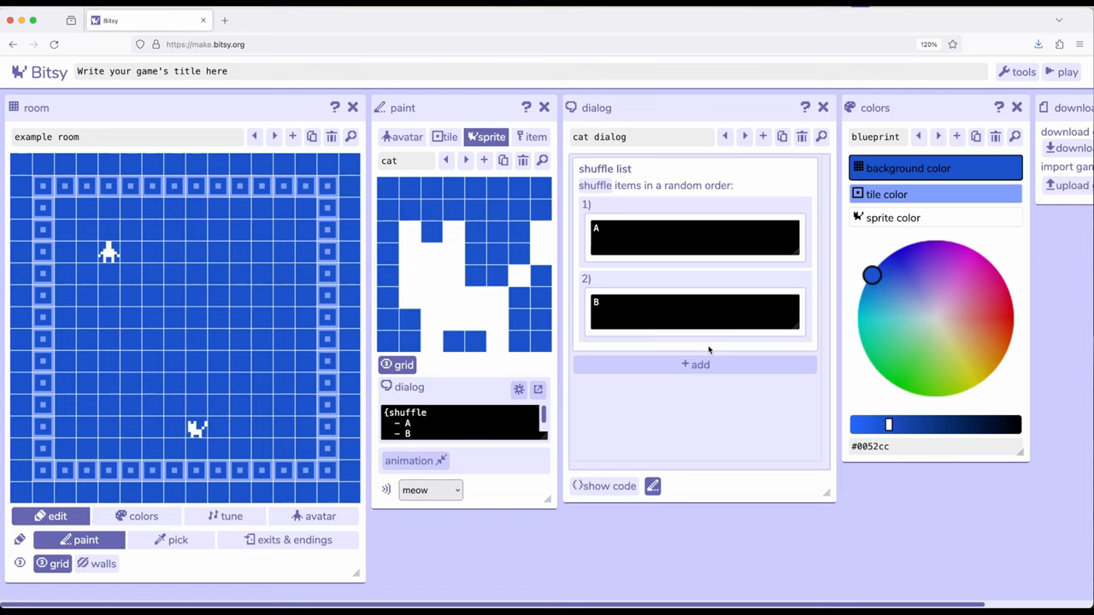
{"action": "mouse_move", "coordinate": [596, 293]}
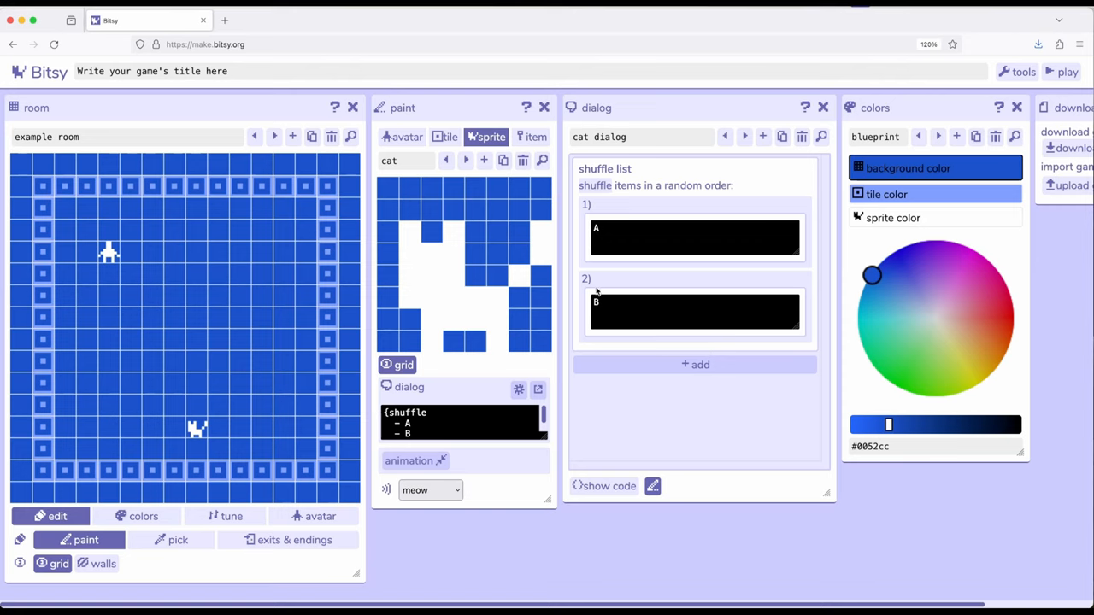
Add a pagebreak and a 'Chance!' dialog line after the shuffle list, then play
{"action": "left_click", "coordinate": [694, 365]}
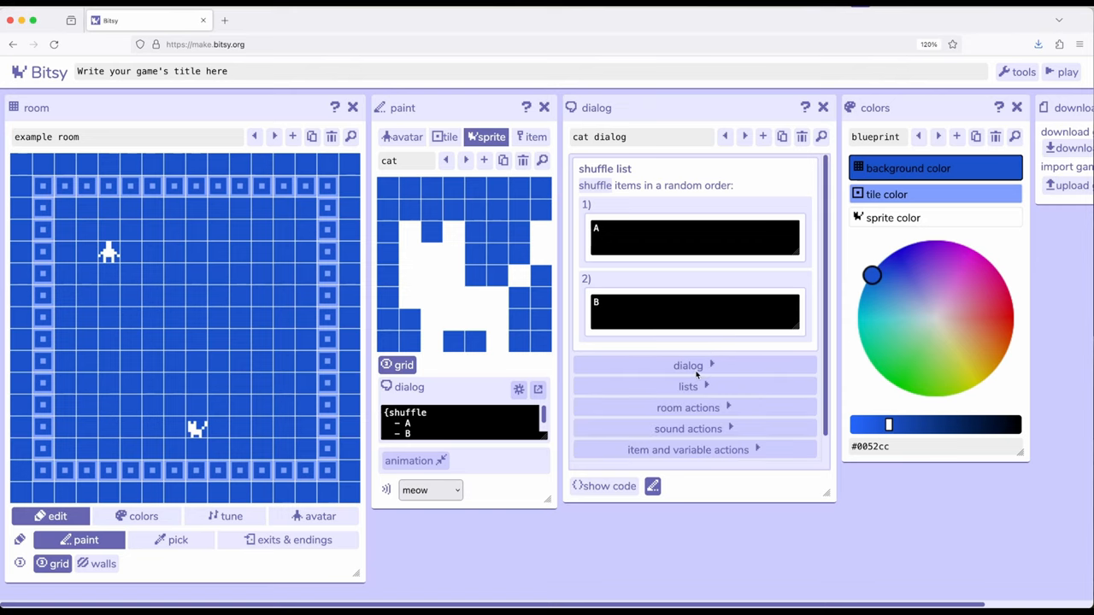
{"action": "left_click", "coordinate": [688, 366]}
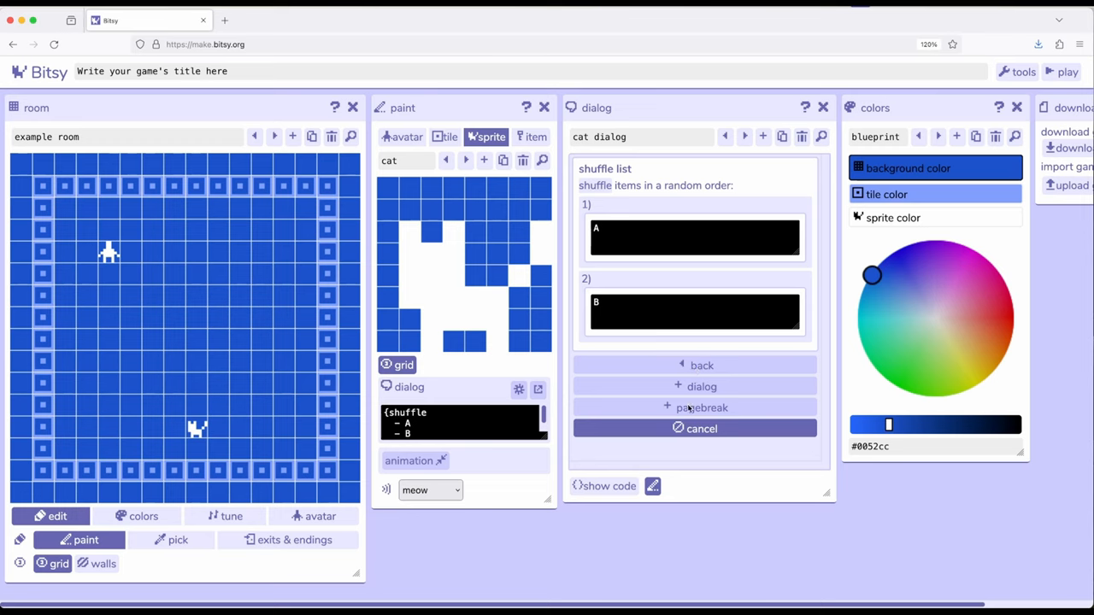
{"action": "left_click", "coordinate": [700, 407]}
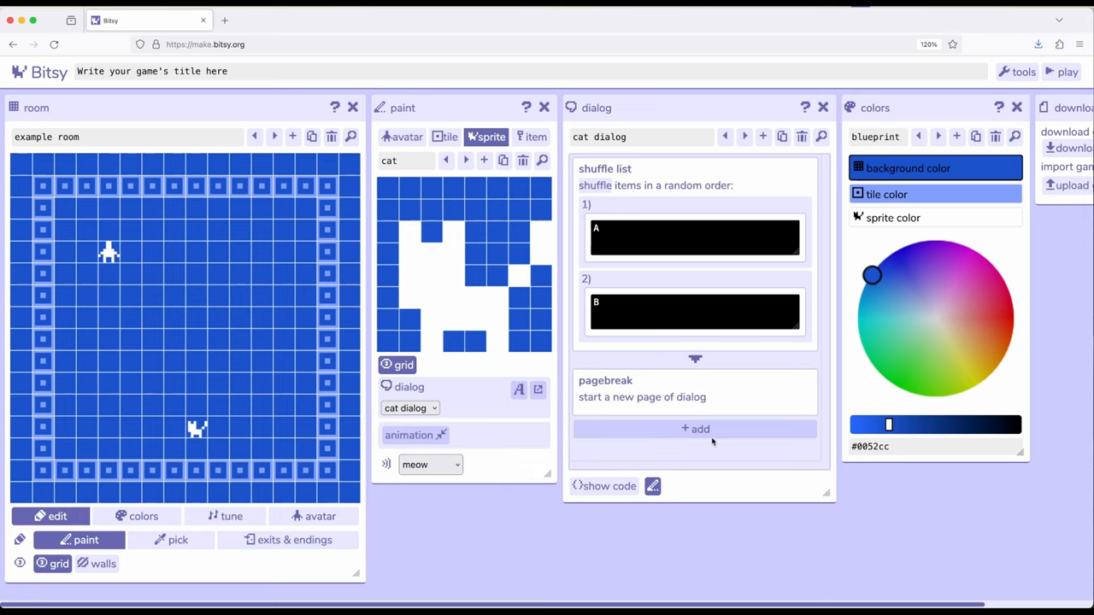
{"action": "left_click", "coordinate": [695, 428]}
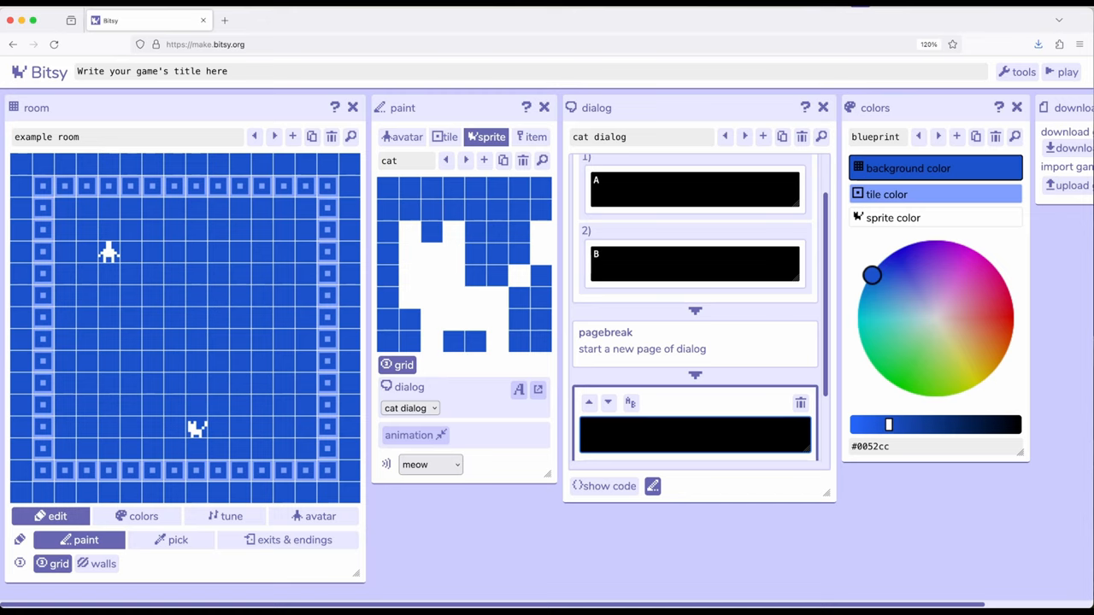
{"action": "type", "text": "Chance!"}
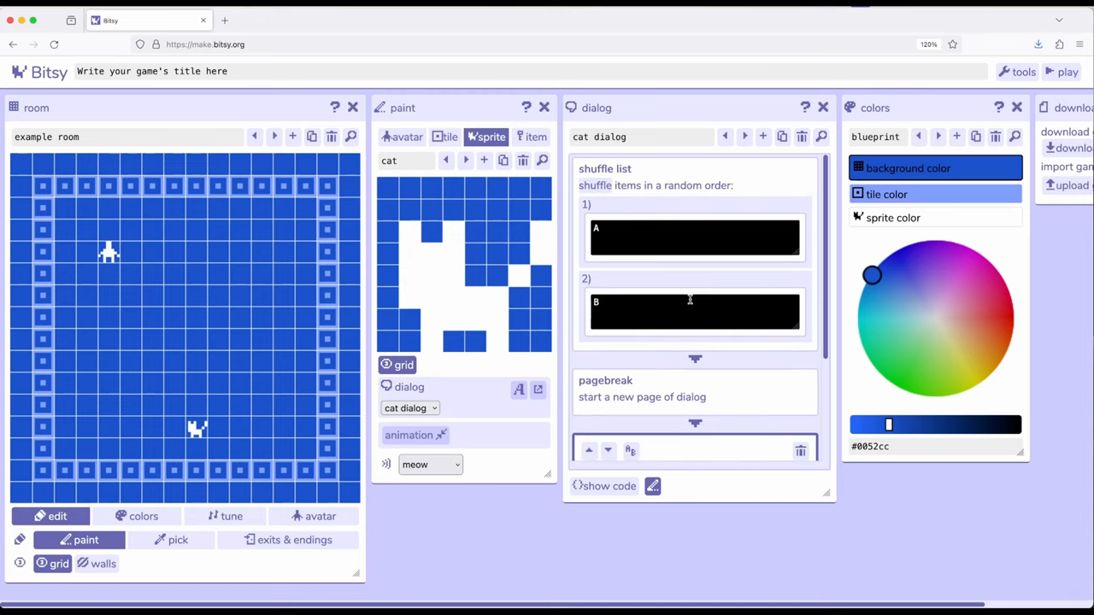
{"action": "mouse_move", "coordinate": [643, 336]}
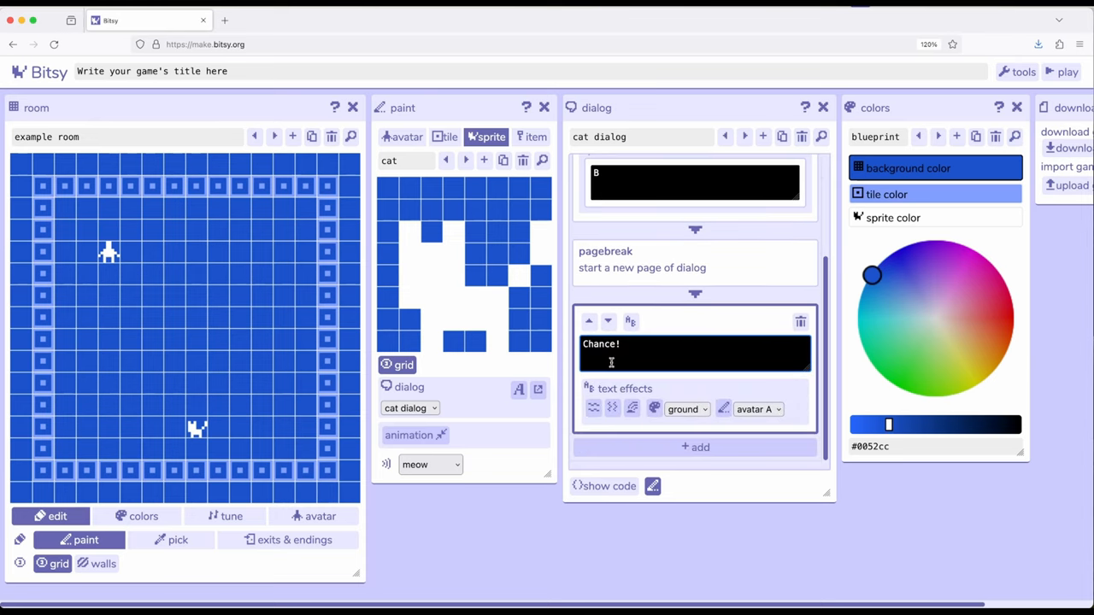
{"action": "left_click", "coordinate": [1067, 71]}
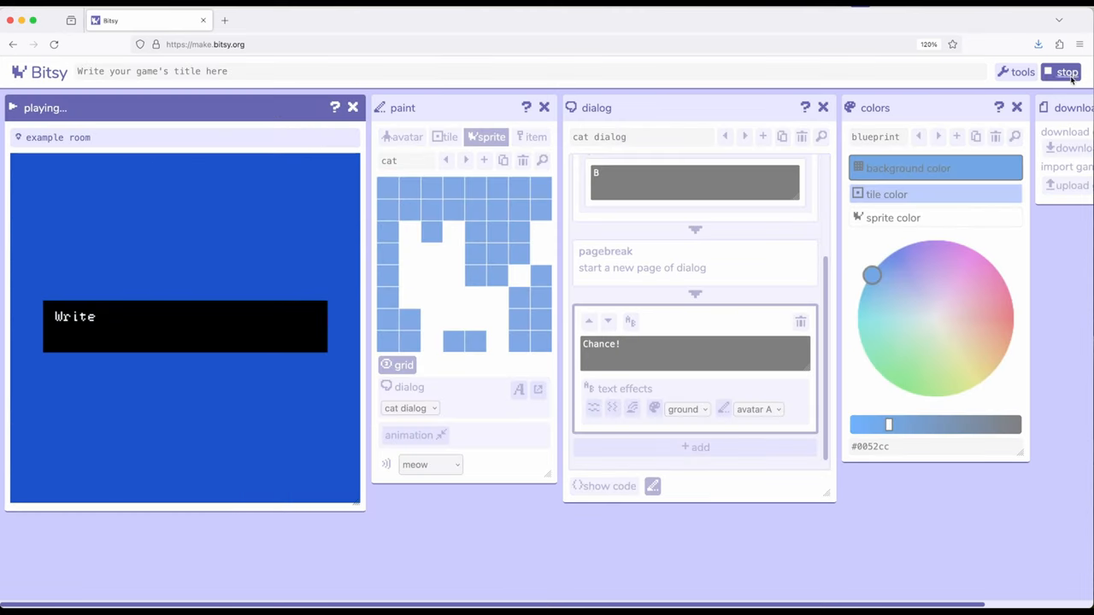
{"action": "left_click", "coordinate": [11, 107]}
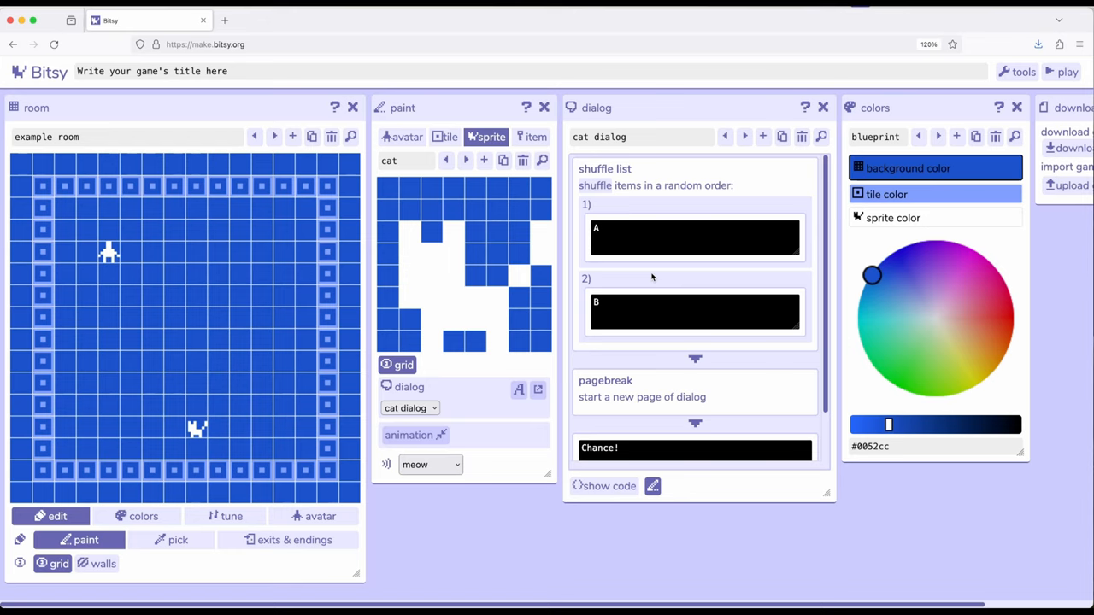
{"action": "mouse_move", "coordinate": [703, 378]}
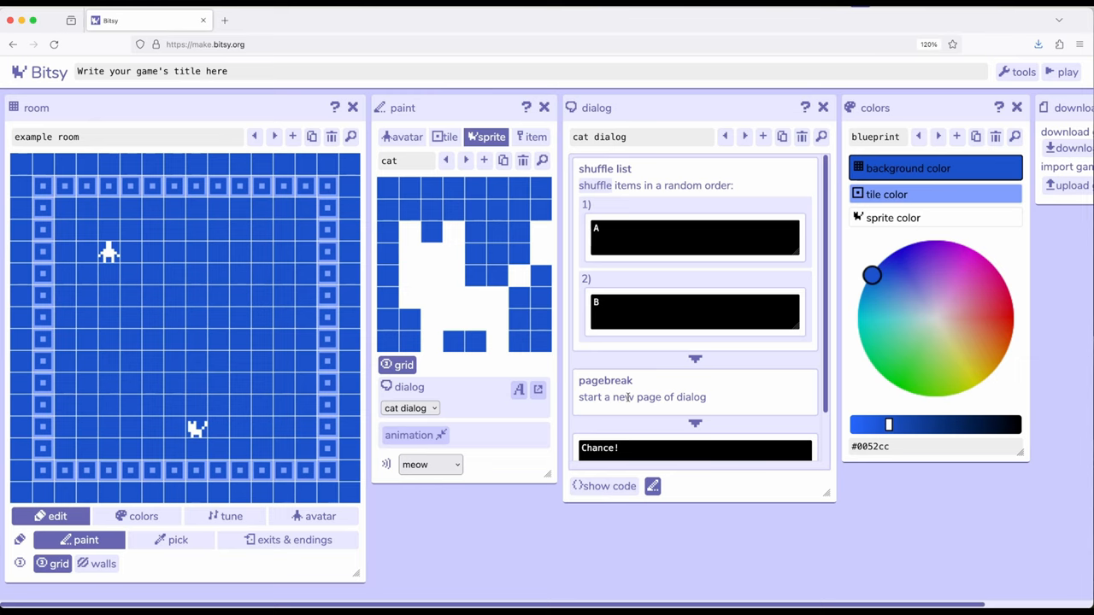
{"action": "mouse_move", "coordinate": [718, 177]}
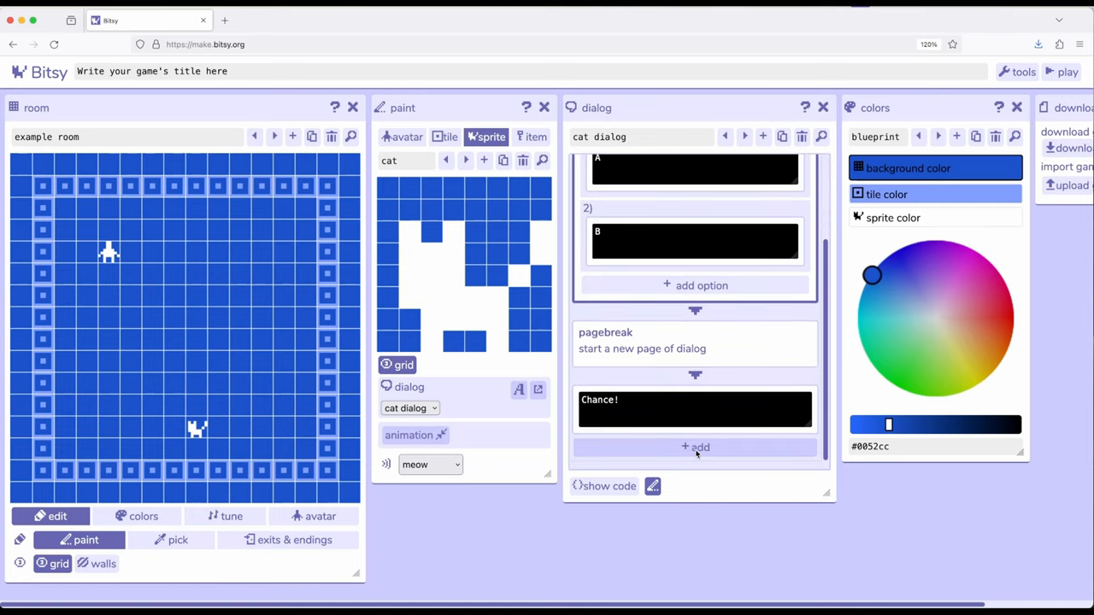
{"action": "left_click", "coordinate": [700, 447]}
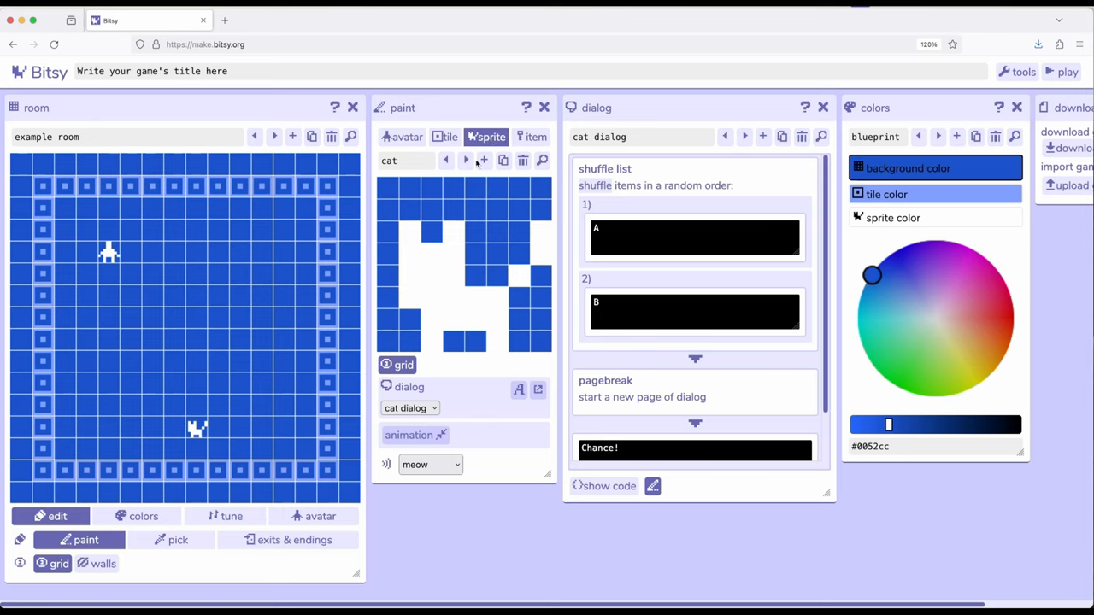
{"action": "mouse_move", "coordinate": [489, 401]}
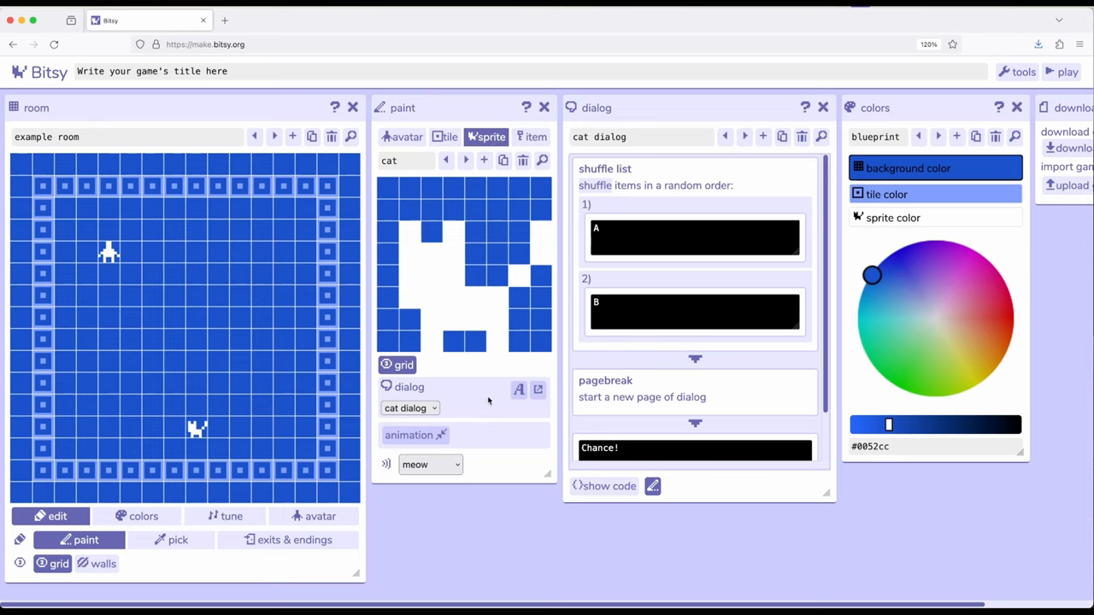
{"action": "mouse_move", "coordinate": [477, 408]}
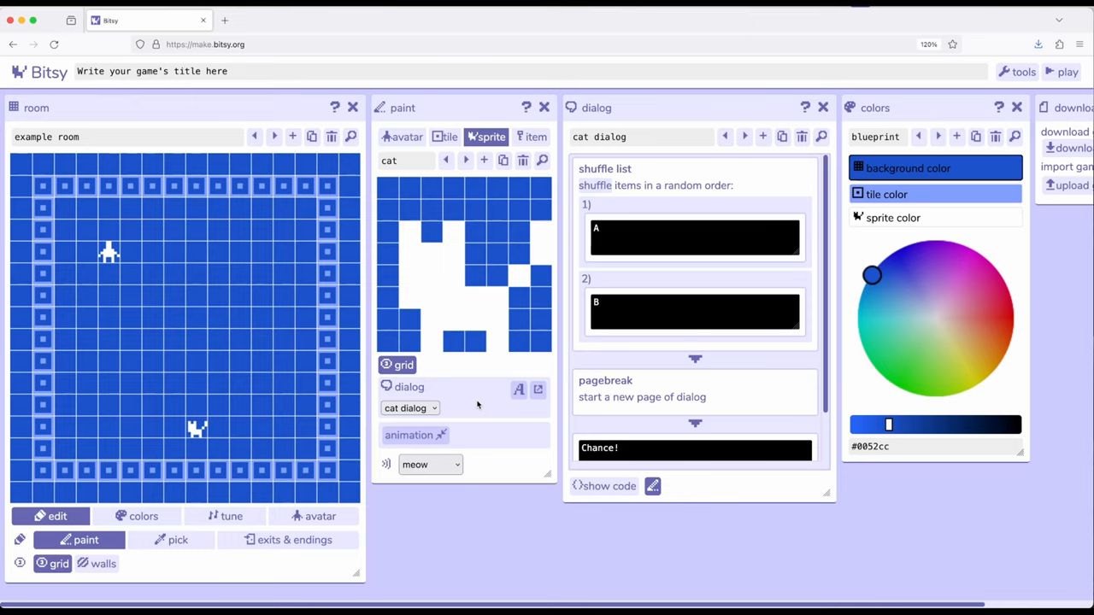
{"action": "mouse_move", "coordinate": [469, 411]}
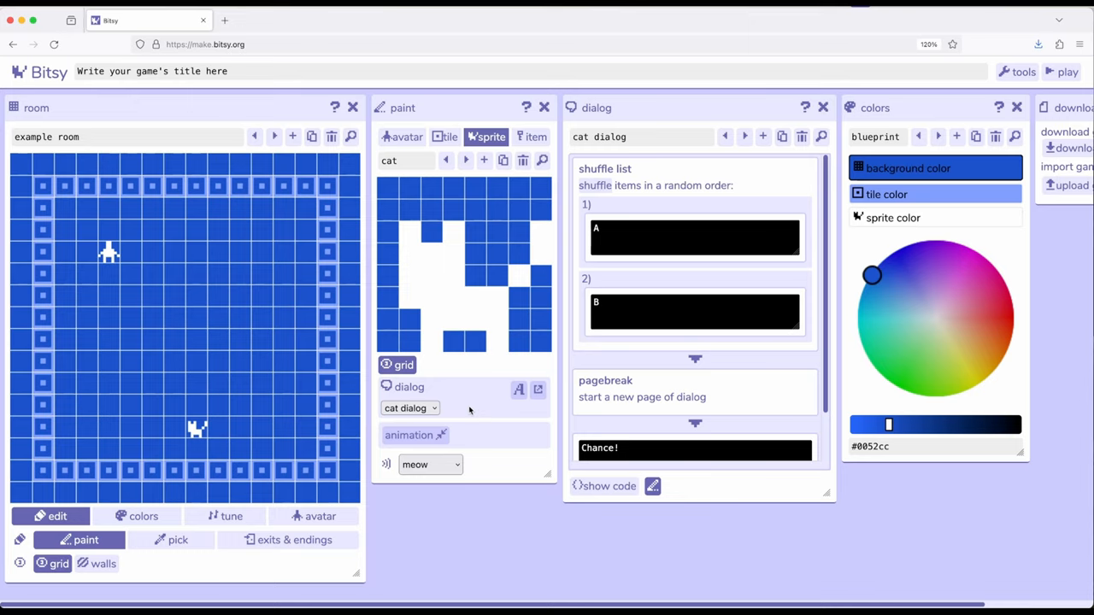